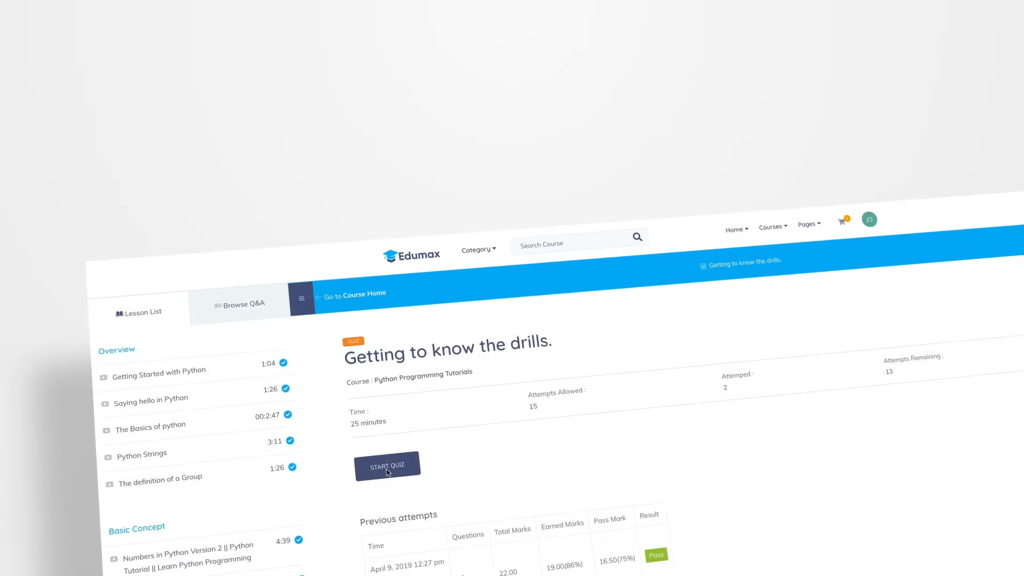
Begin a fresh attempt of the 'Getting to know the drills.' quiz from its overview page
click(388, 465)
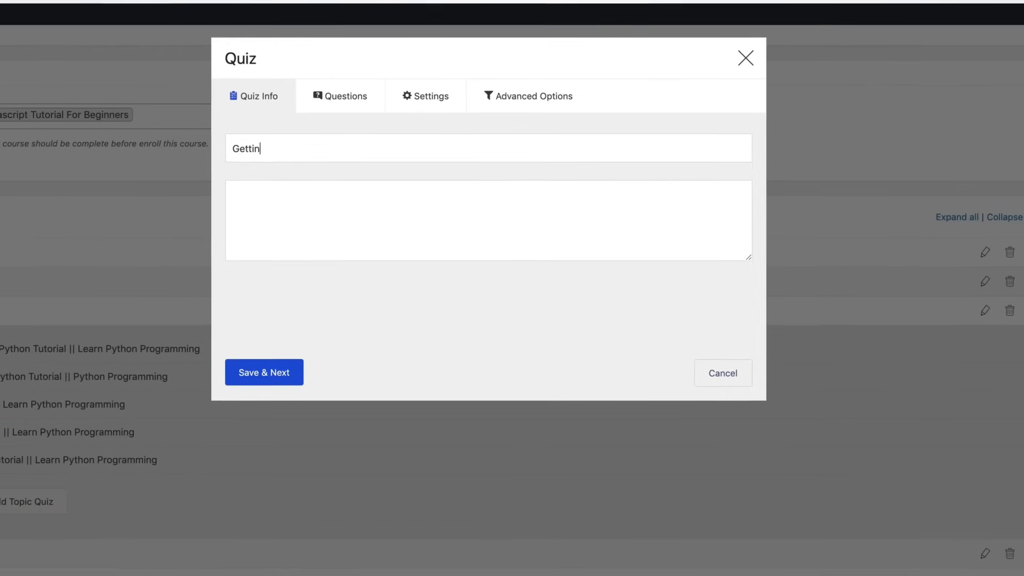
Save the quiz description about early evaluation, then add questions starting with Multiple Choice
text(With this quiz, we will be able to evaluate how well you're doing at the begging and find out your weakest points so that we can put more focus on tuning up for your weak areas.)
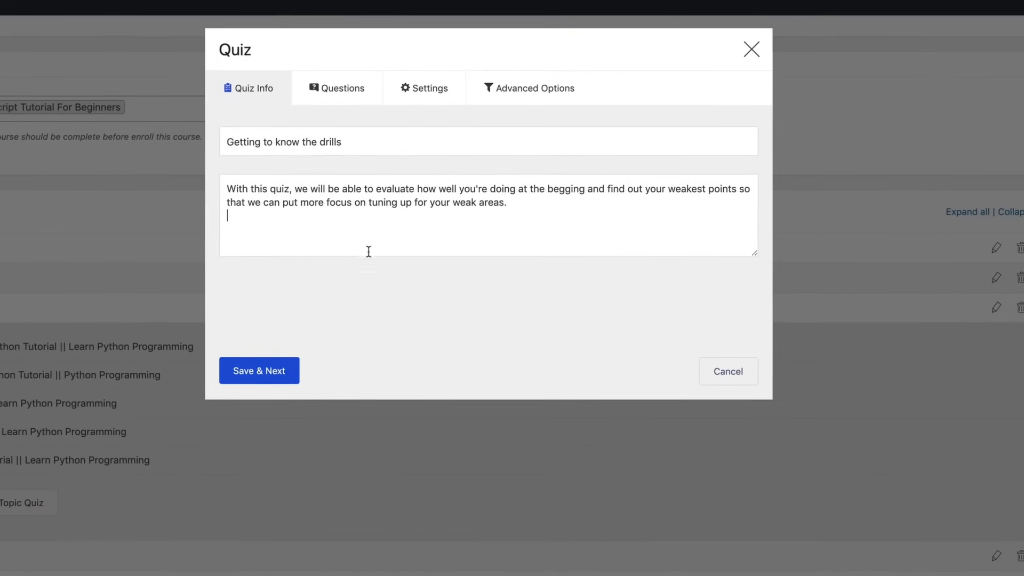
click(259, 370)
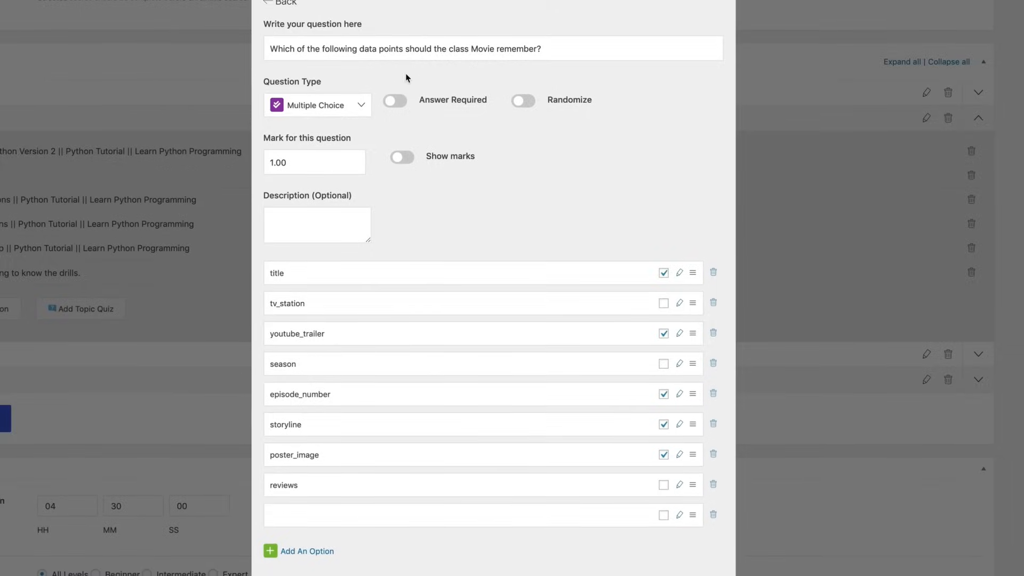
click(318, 104)
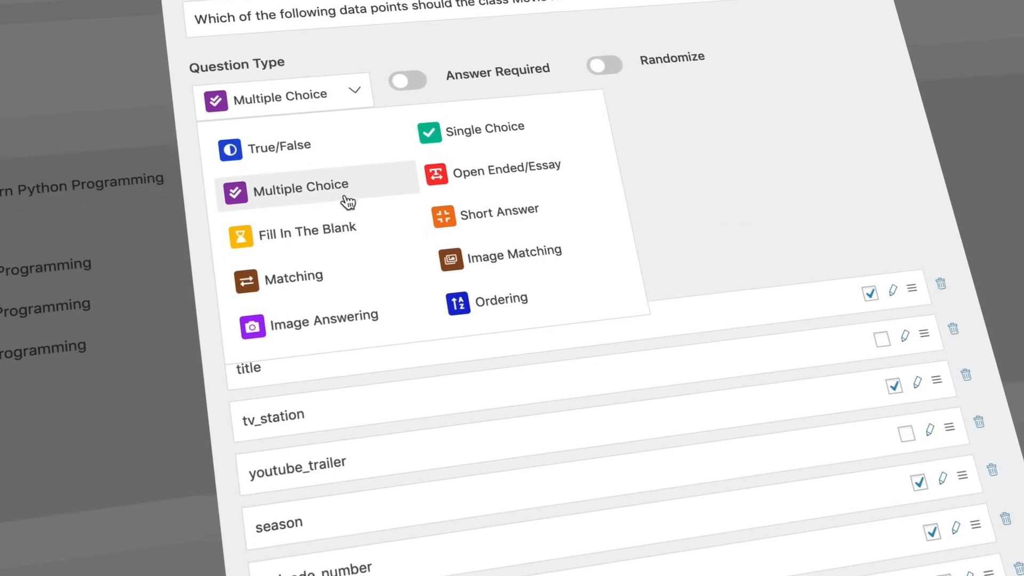
click(301, 187)
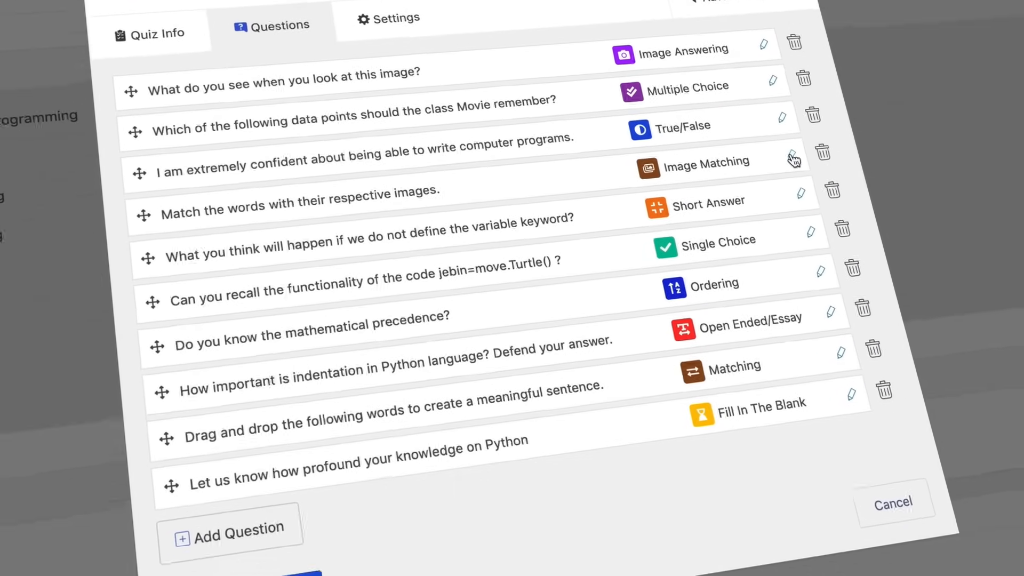
click(795, 157)
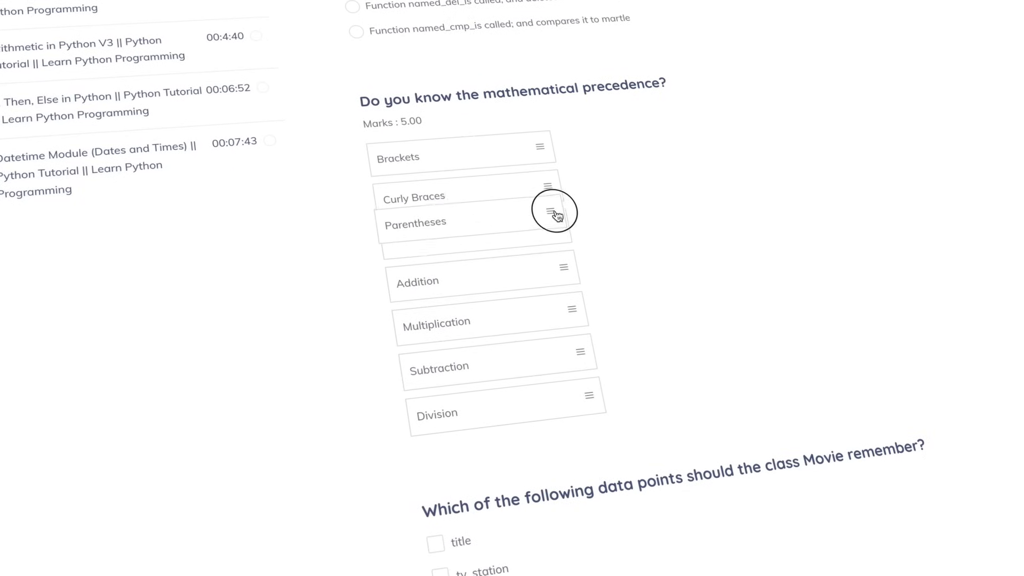
Move Parentheses in the precedence order, type the satellite answer, and fill in 1991
drag(553, 210, 582, 355)
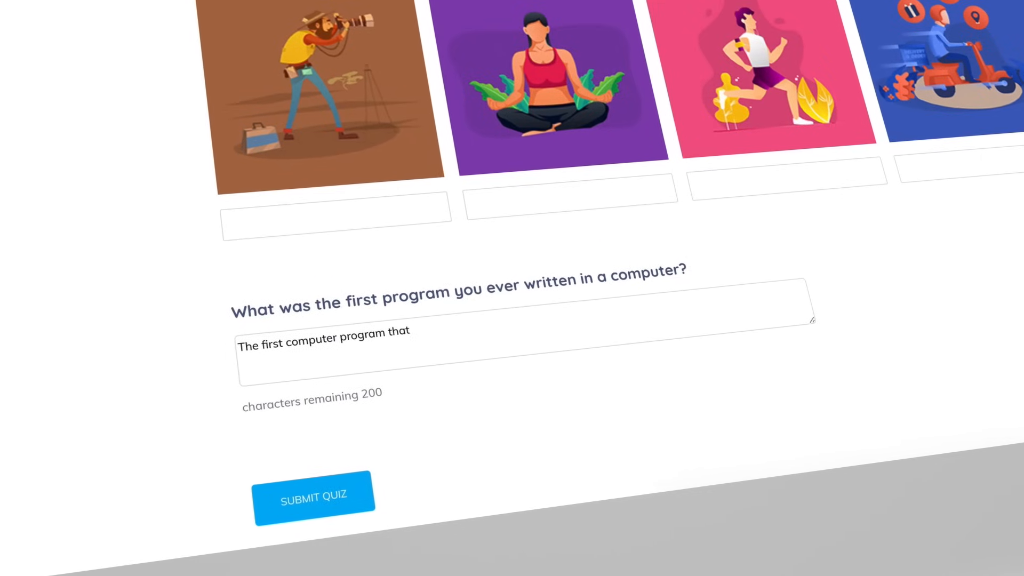
scroll(down, 3)
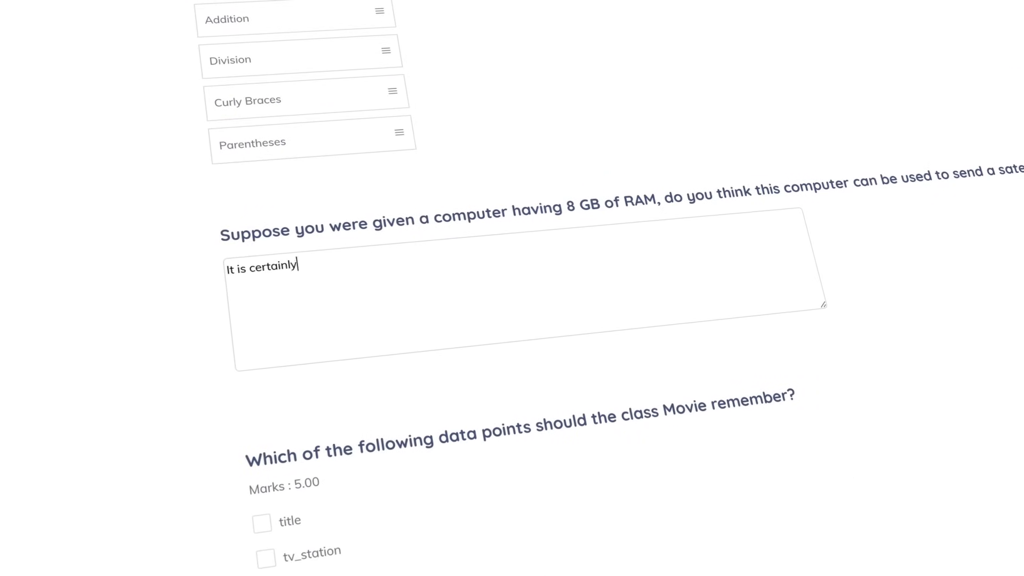
text(possible to send a satelli)
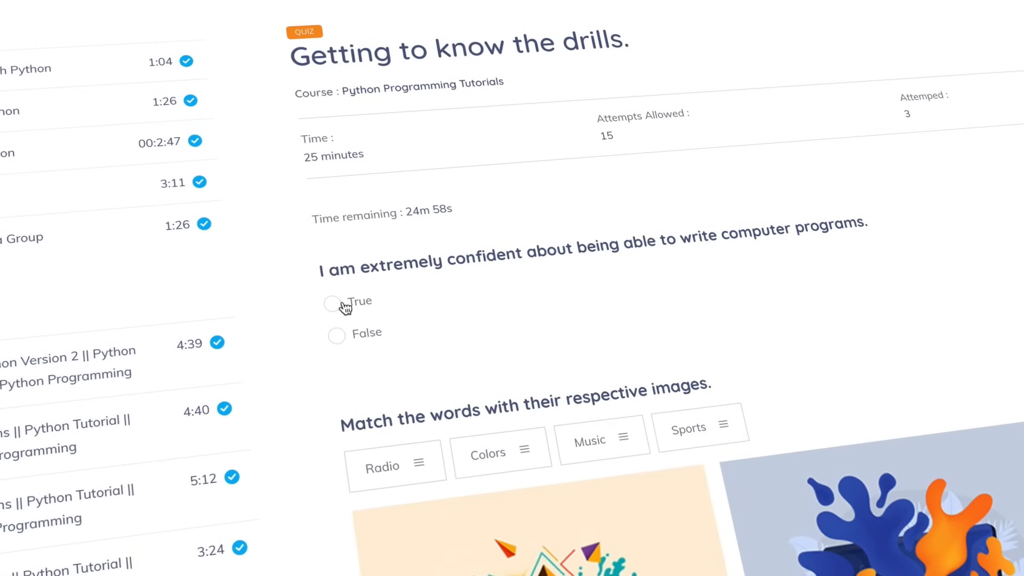
scroll(down, 3)
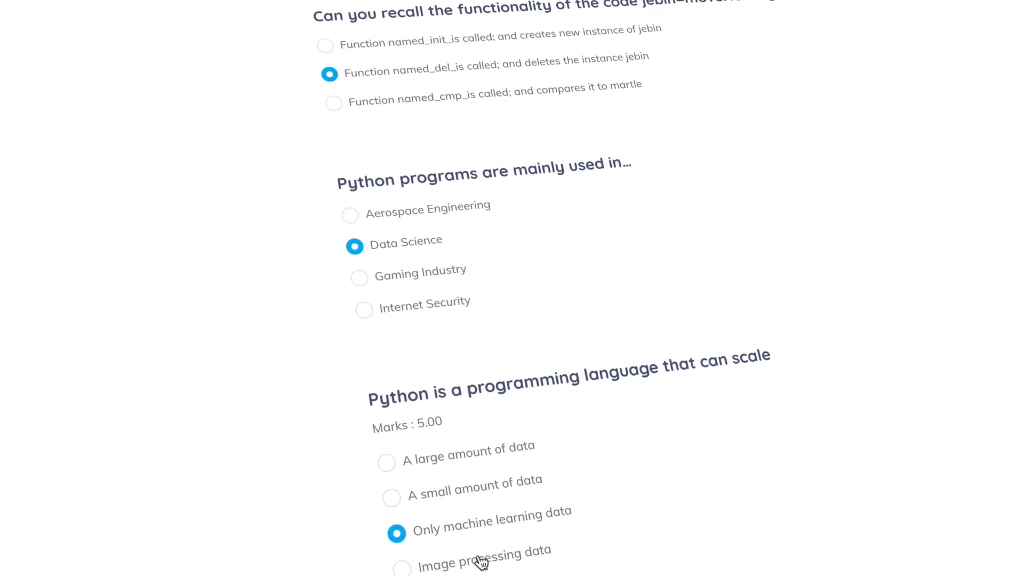
scroll(down, 3)
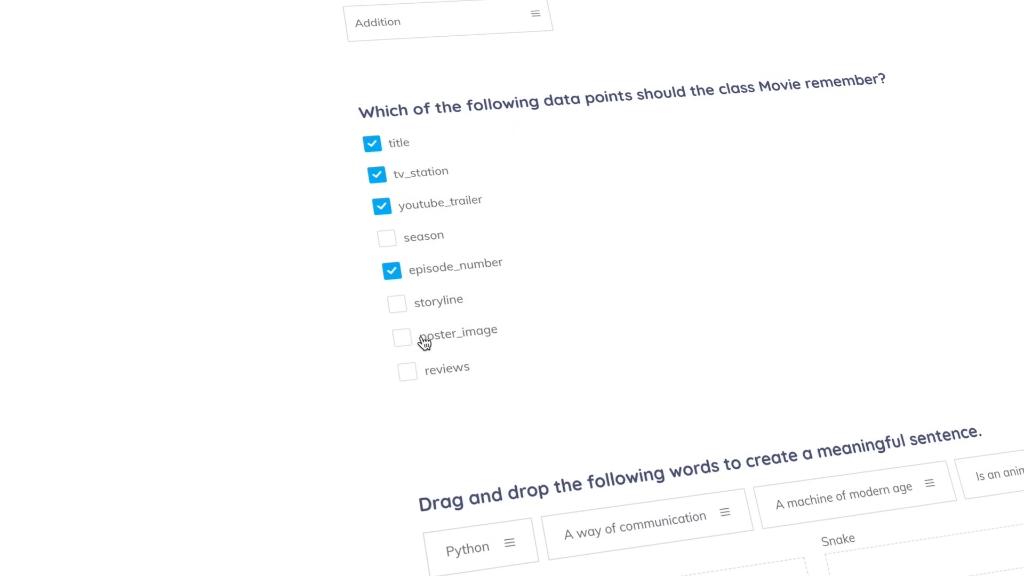
scroll(down, 3)
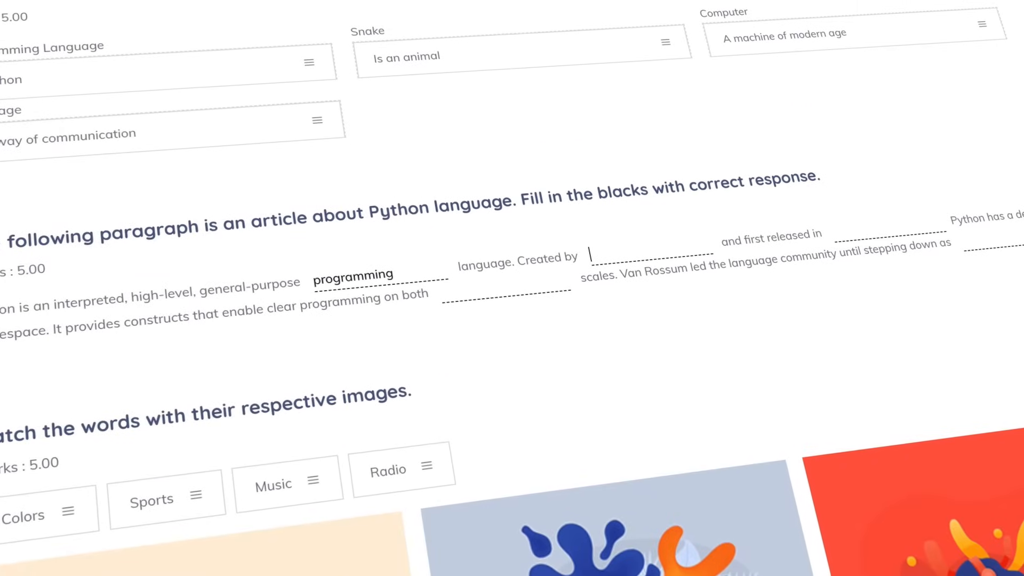
text(1991)
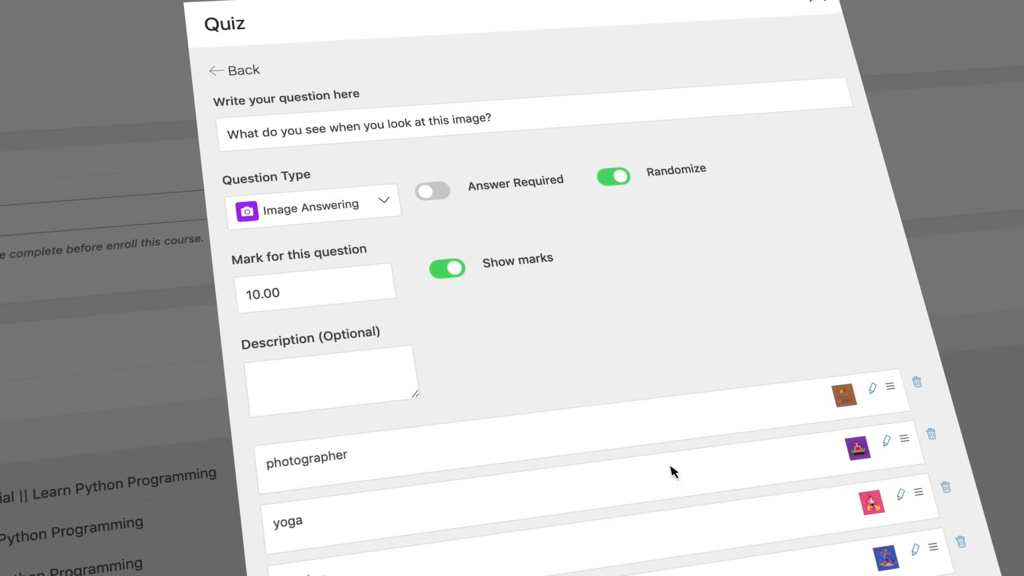
Set a 25-minute time limit, 70% passing grade and 15 allowed attempts
click(460, 51)
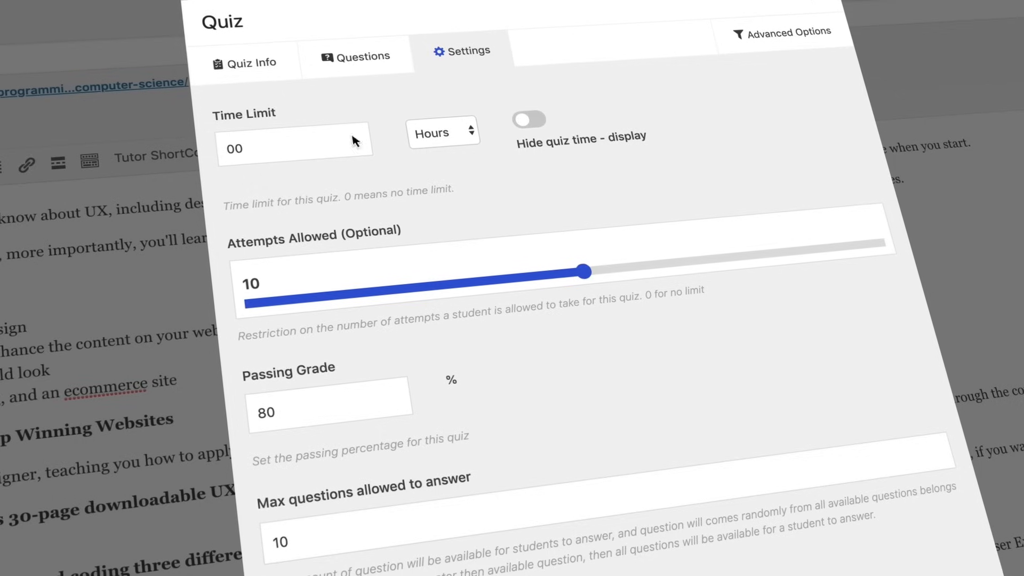
text(25)
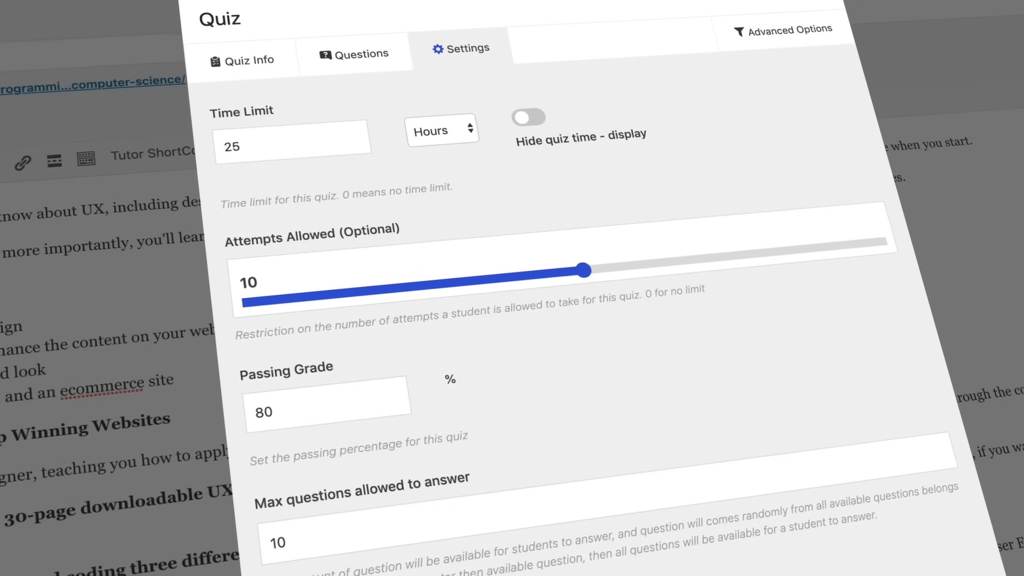
click(442, 130)
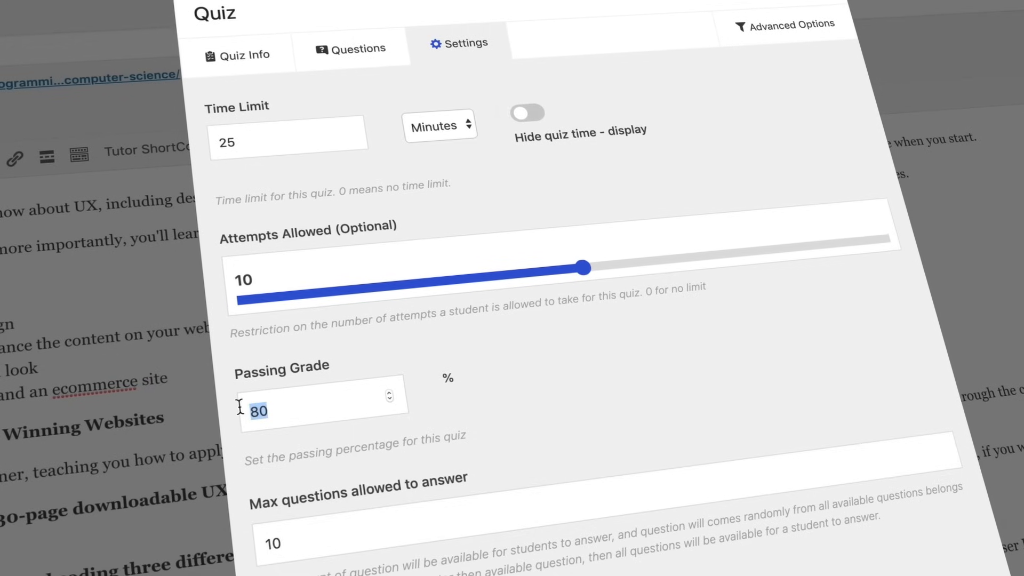
text(70)
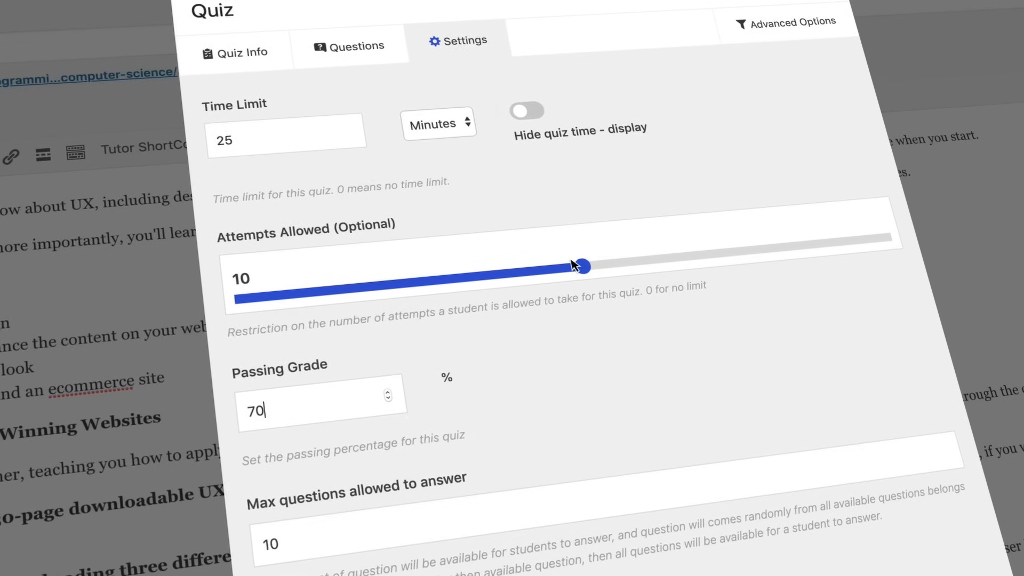
drag(575, 267, 742, 249)
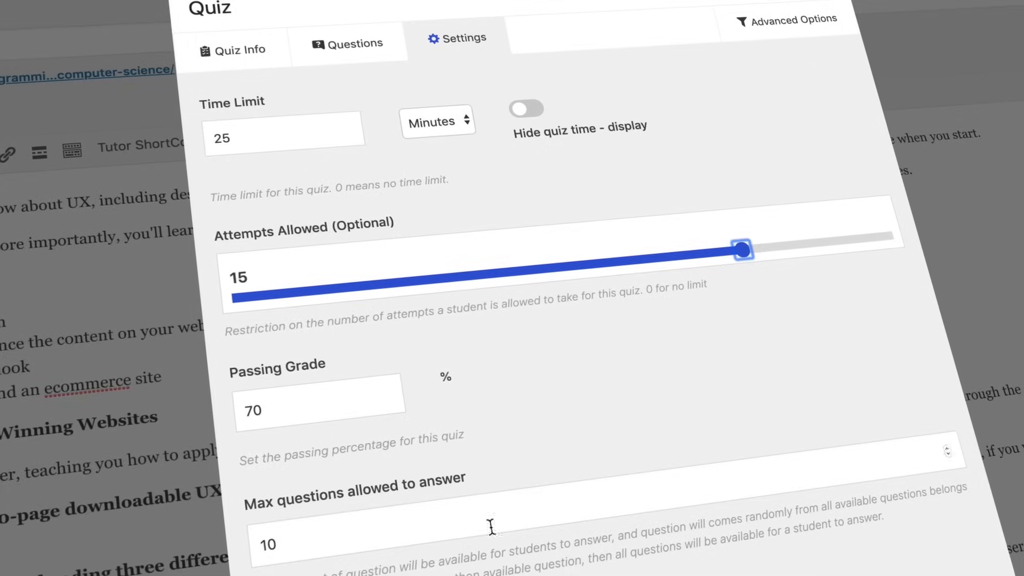
scroll(down, 3)
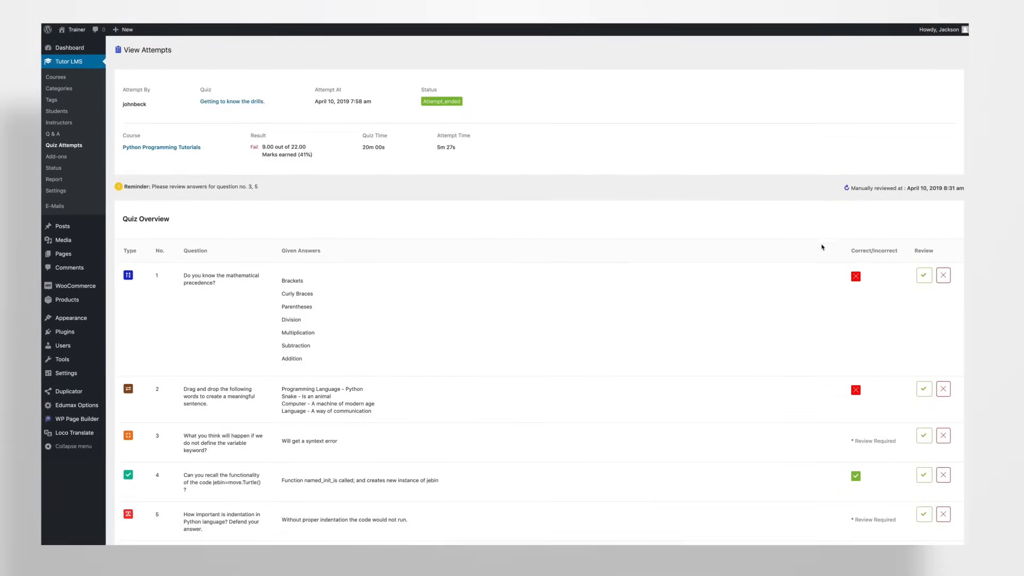
Mark question 1 (precedence) and question 2 (sentence-building) correct in the attempt review
click(925, 275)
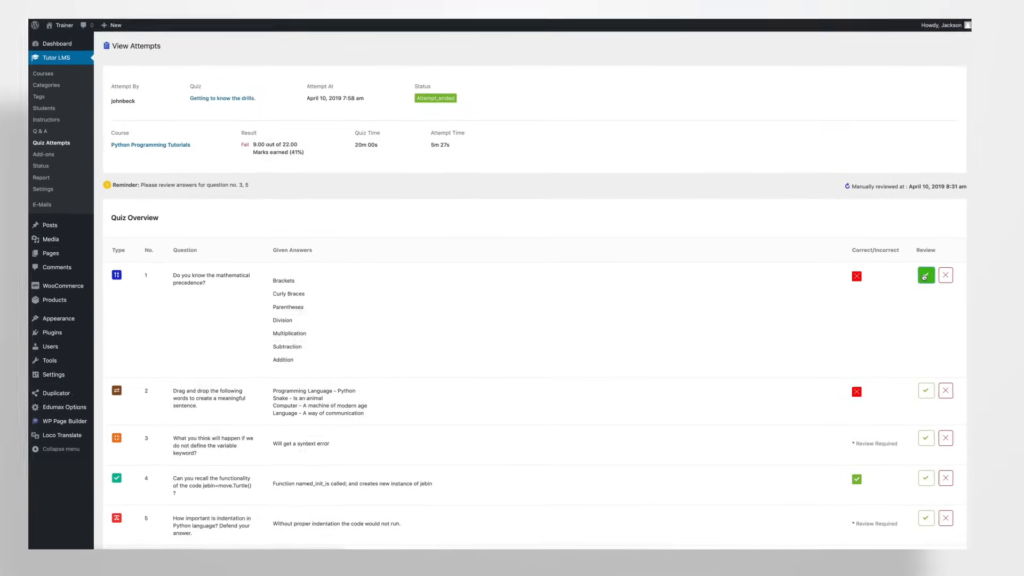
click(926, 276)
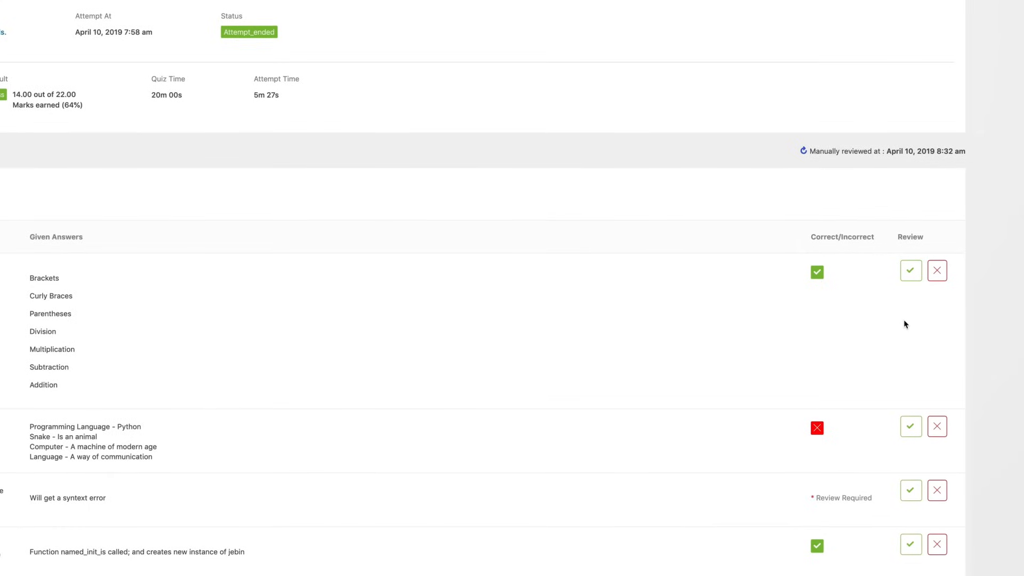
click(914, 427)
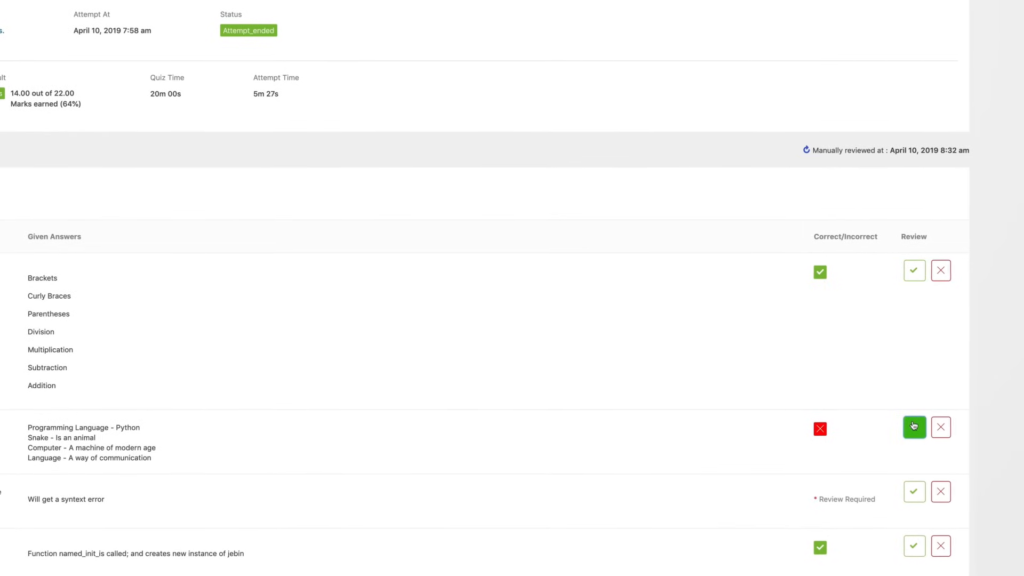
click(914, 427)
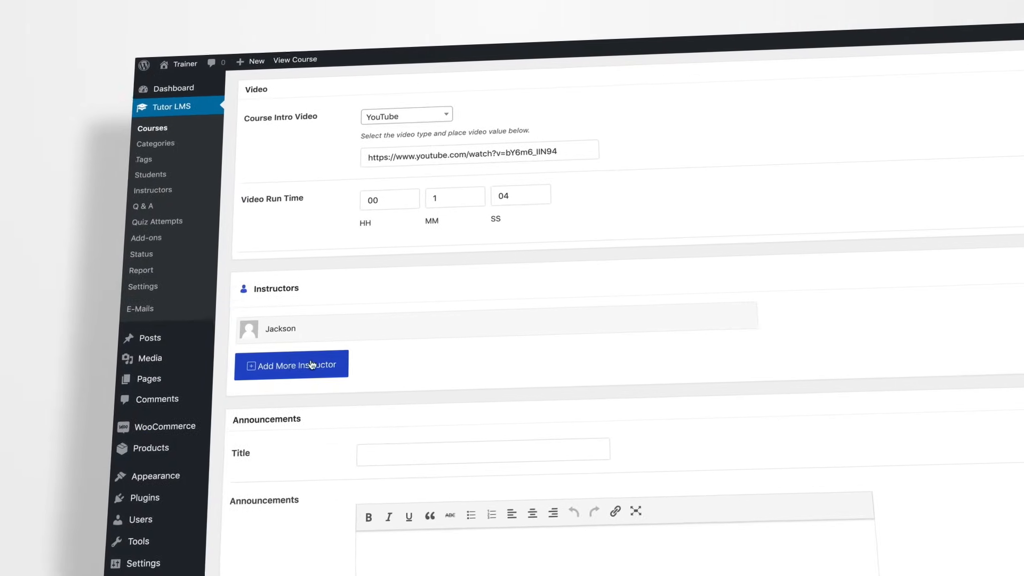
Select two instructors, add Luke's Flask-creator bio, and submit the instructor registration
click(291, 365)
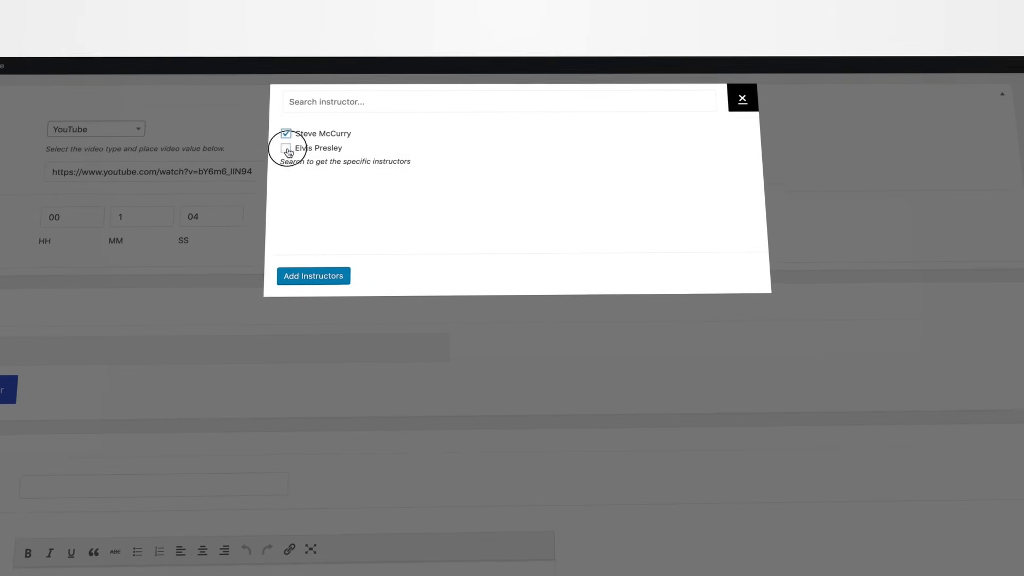
click(313, 276)
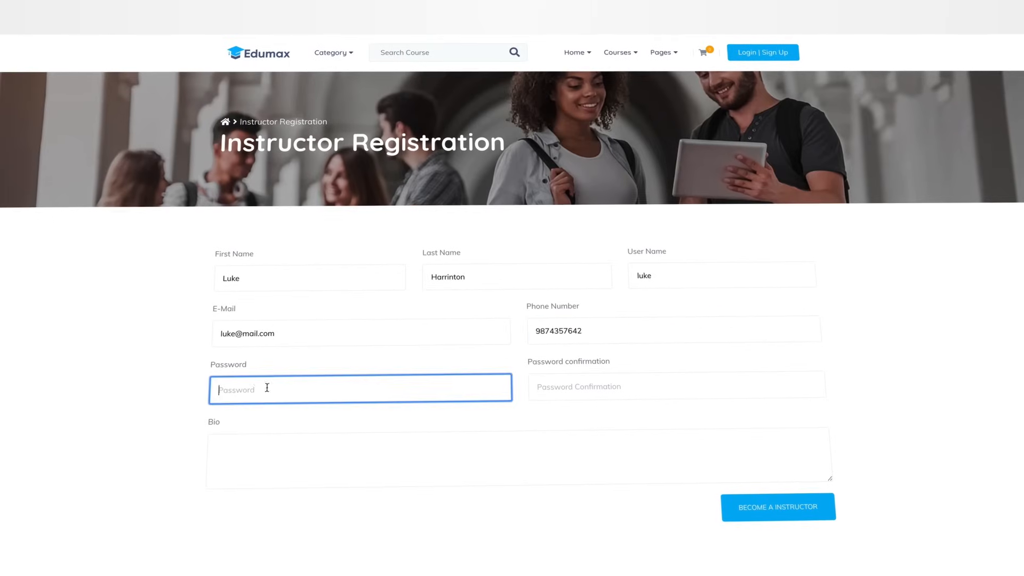
text(Luke is is an Austrian open source software programmer and the creator of the Flask web framework for Python. He is a frequent speaker at developer conferences.)
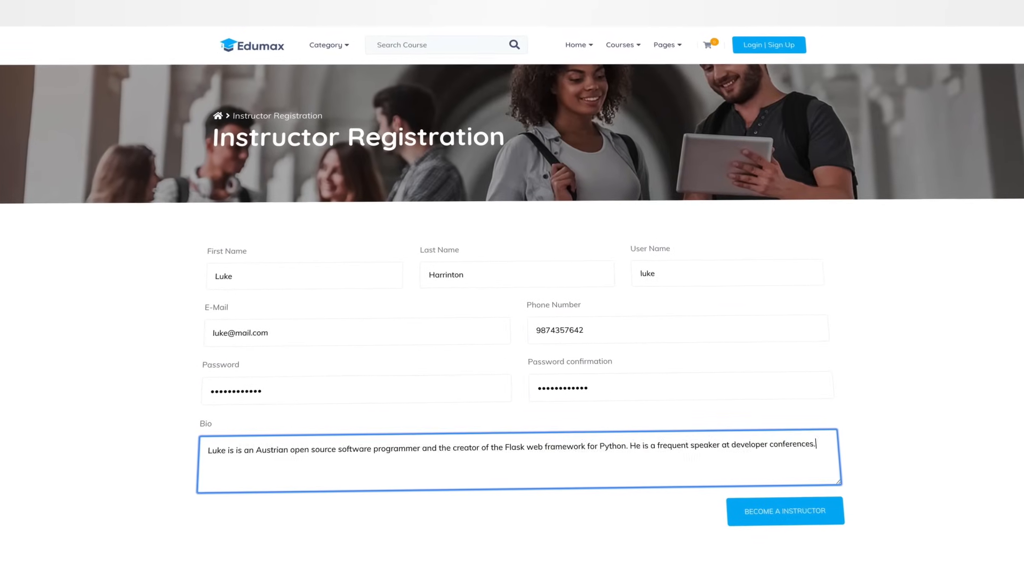
click(785, 511)
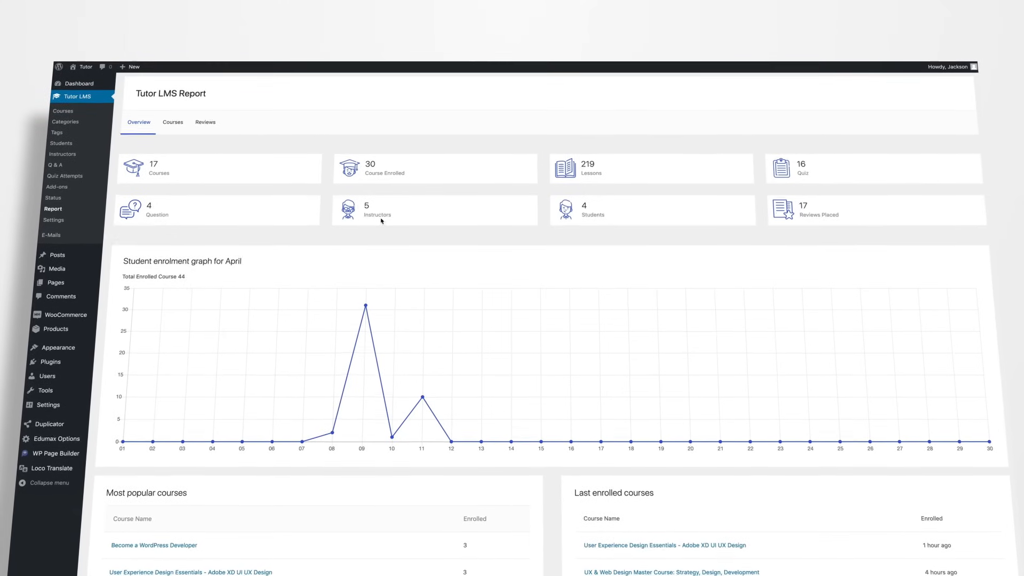
Show the Courses enrolment report and browse the date picker to an earlier start month
scroll(down, 3)
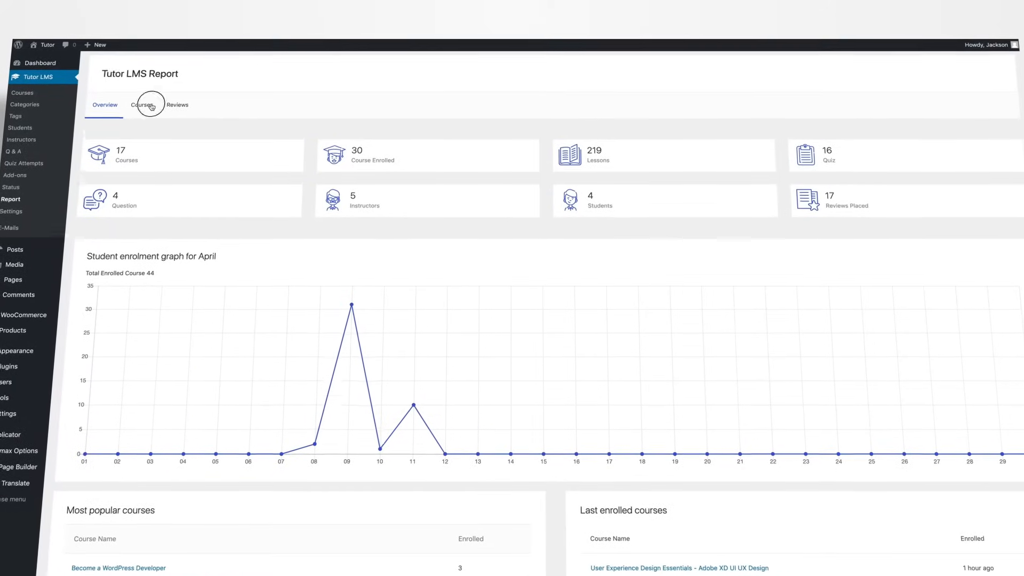
click(148, 104)
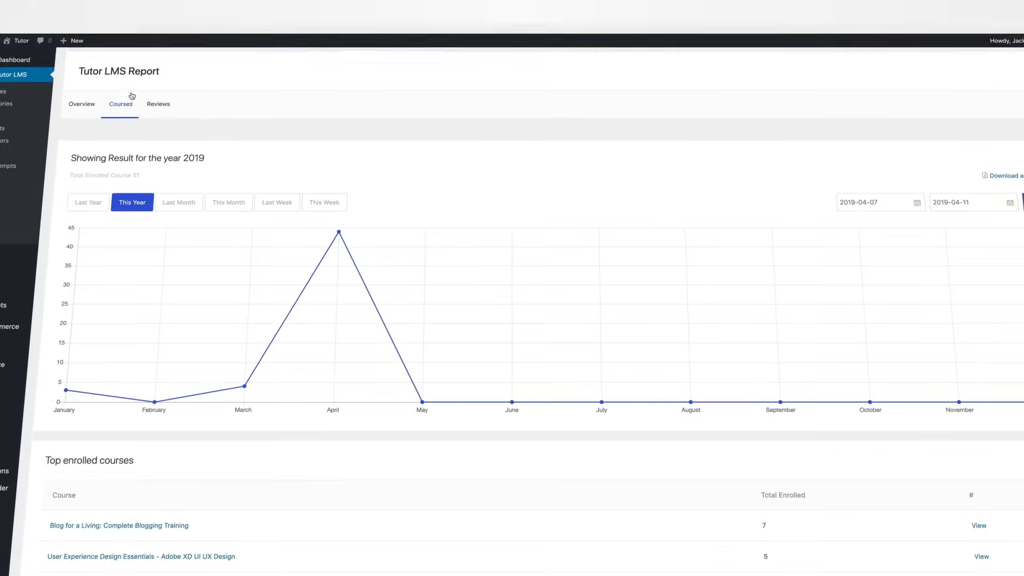
click(876, 203)
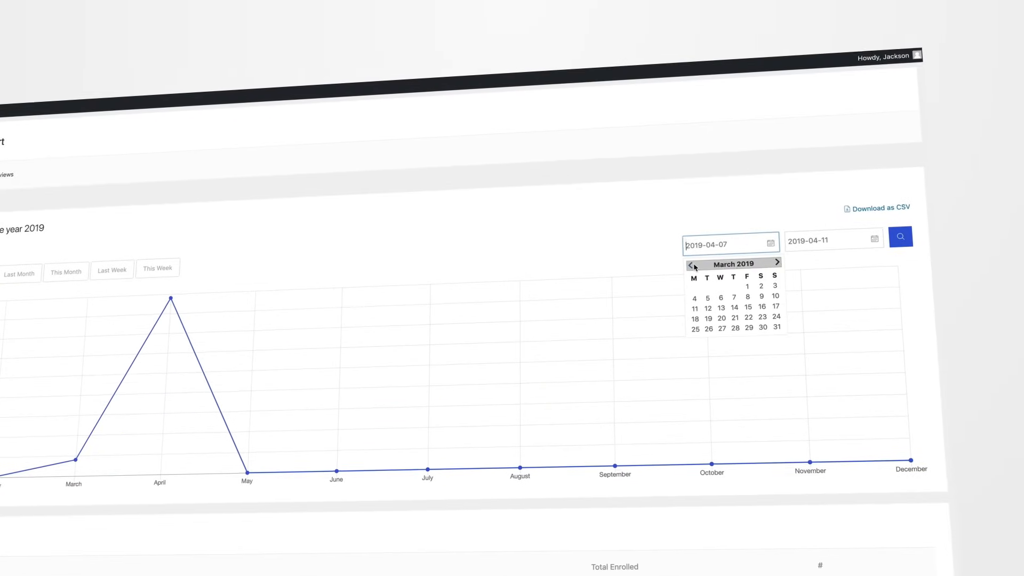
click(902, 236)
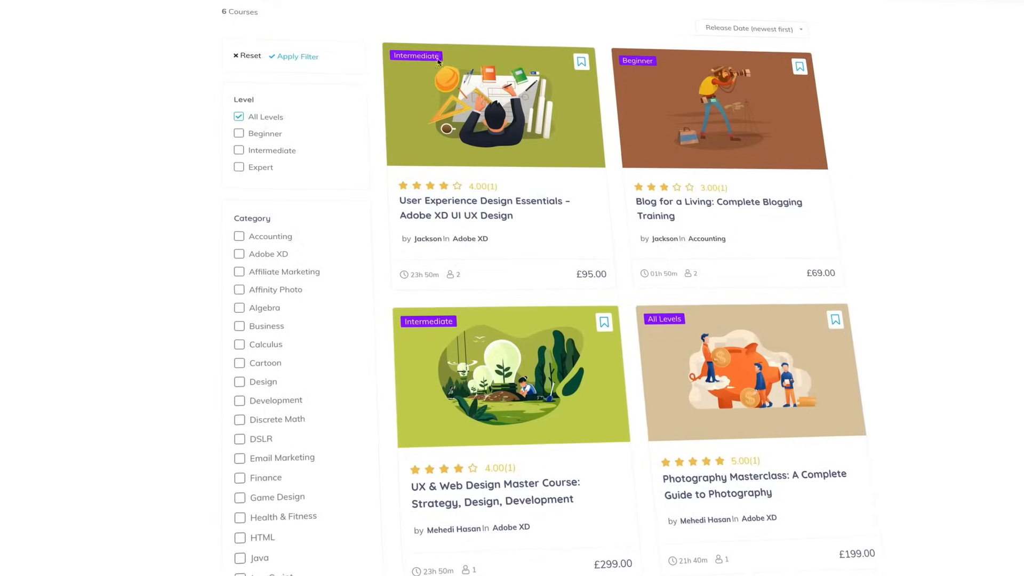
View the cart from the Become a WordPress Developer course card
scroll(down, 3)
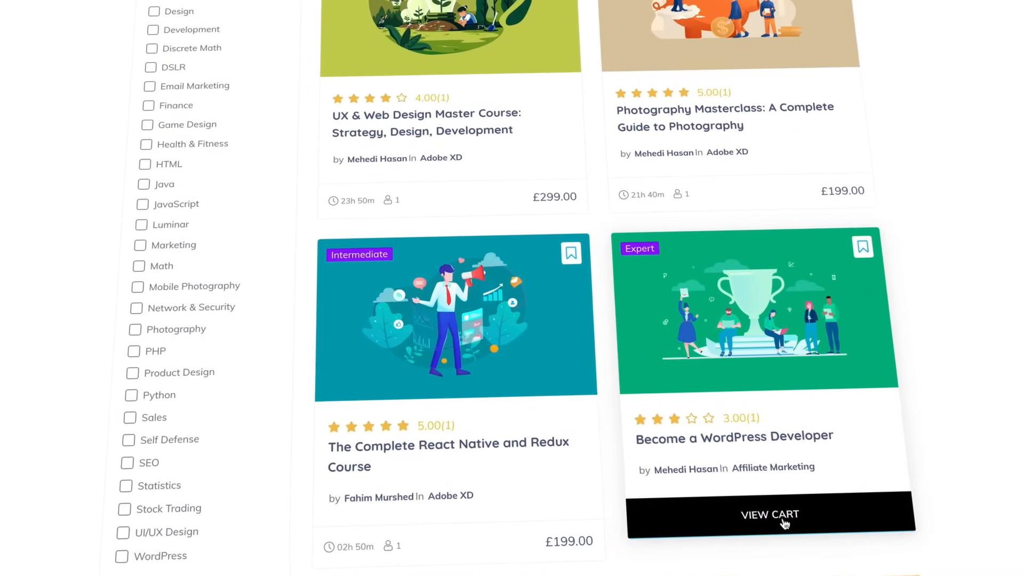
click(769, 515)
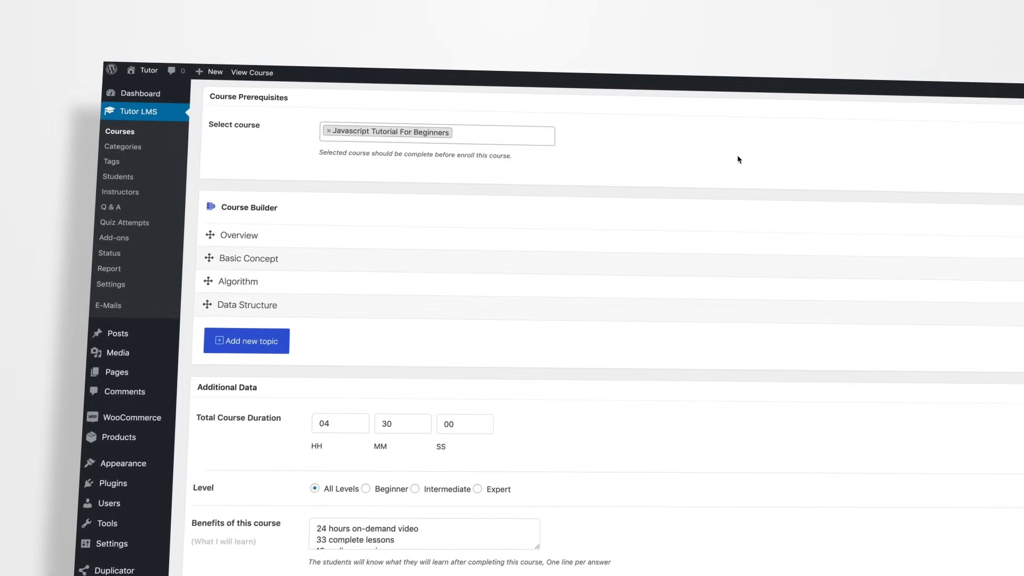
click(240, 236)
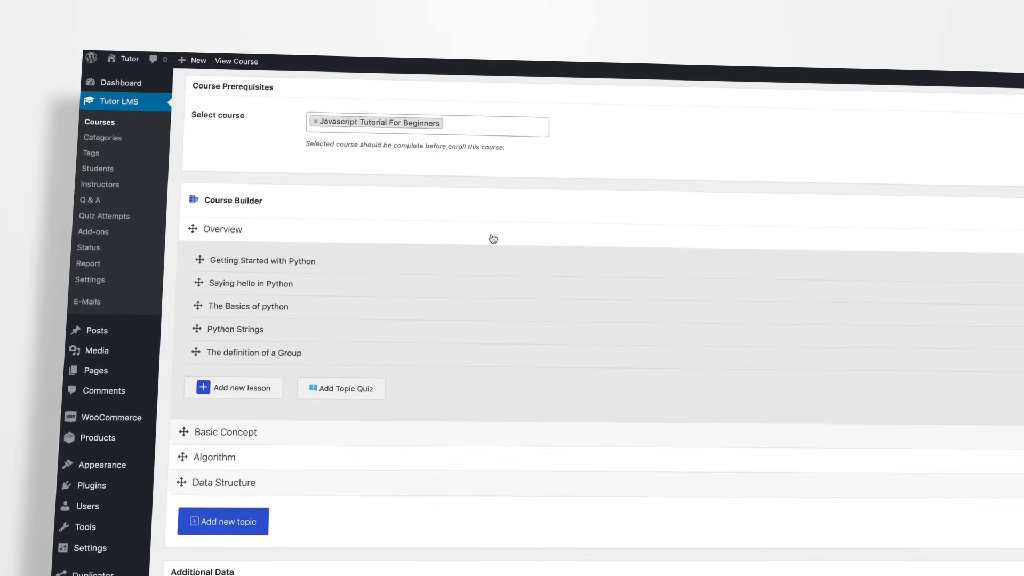
click(233, 387)
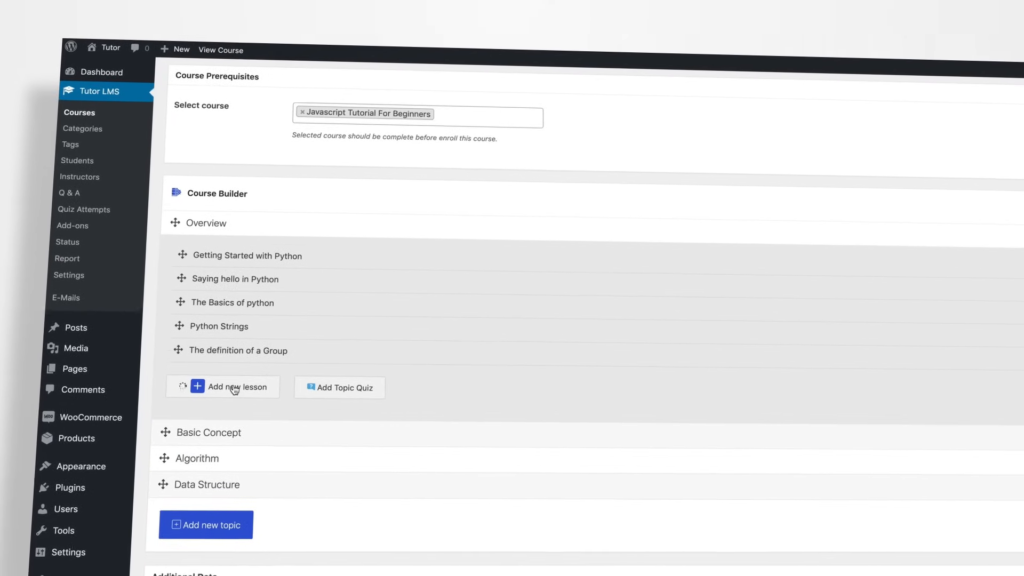
click(235, 387)
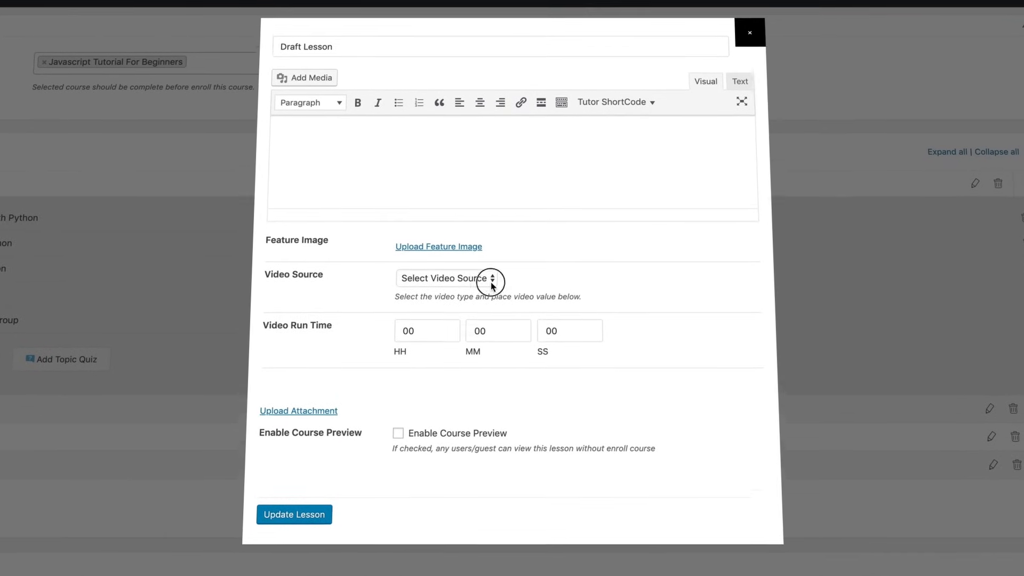
click(452, 278)
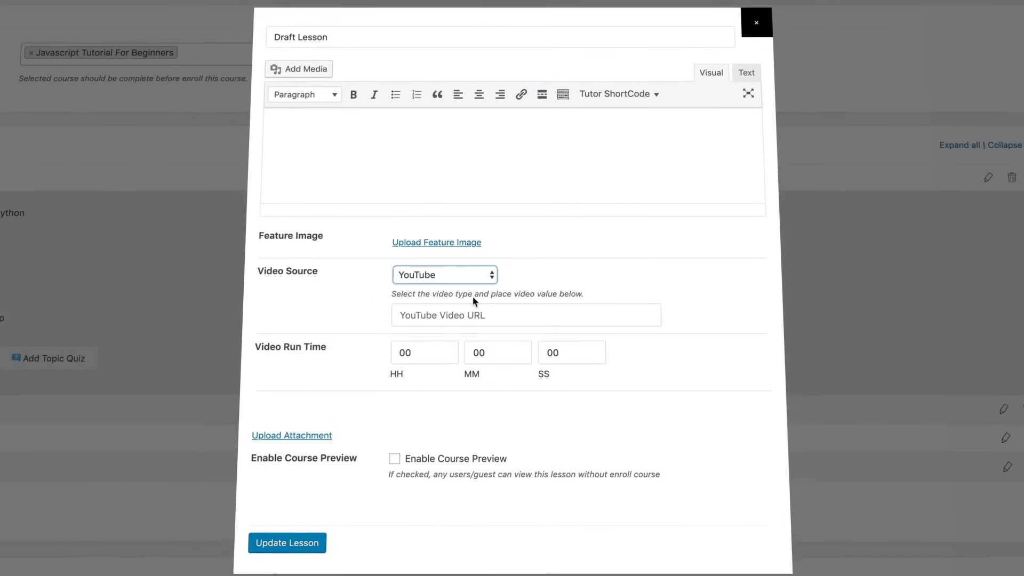
text(https://youtu.be/yo47fDYIGQo)
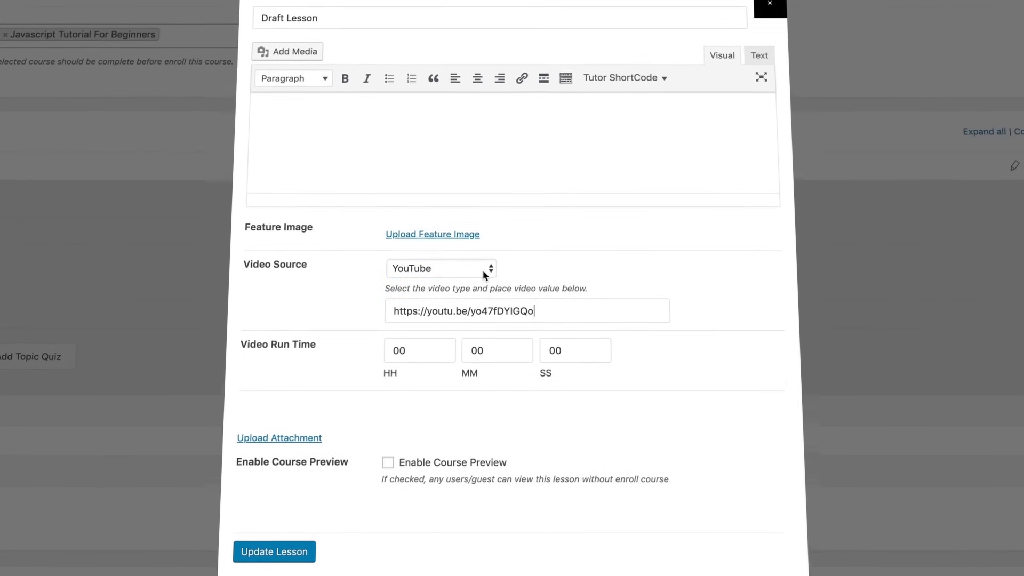
click(441, 268)
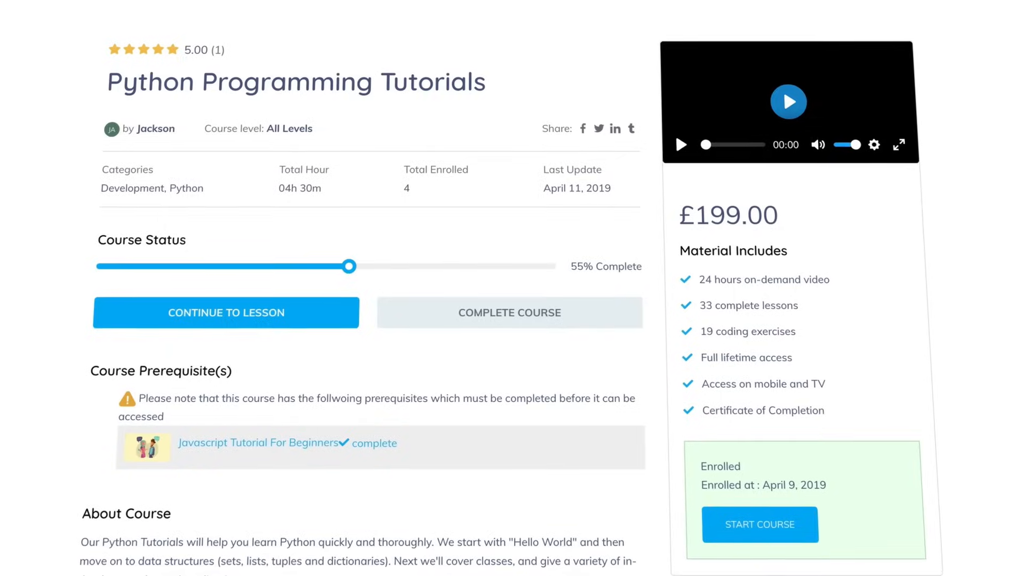
Open the media dialog on its Upload Files tab
click(225, 313)
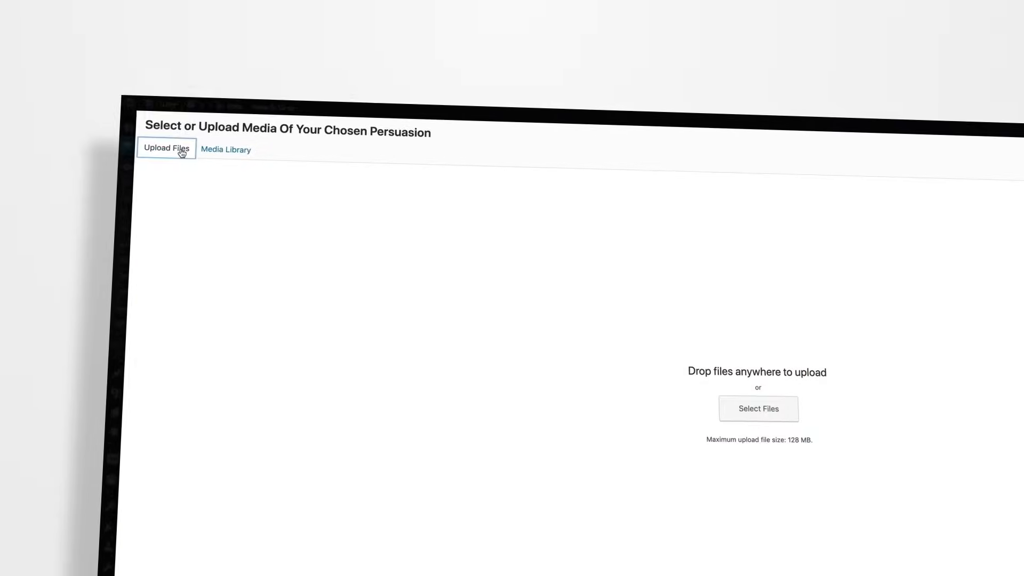
click(758, 408)
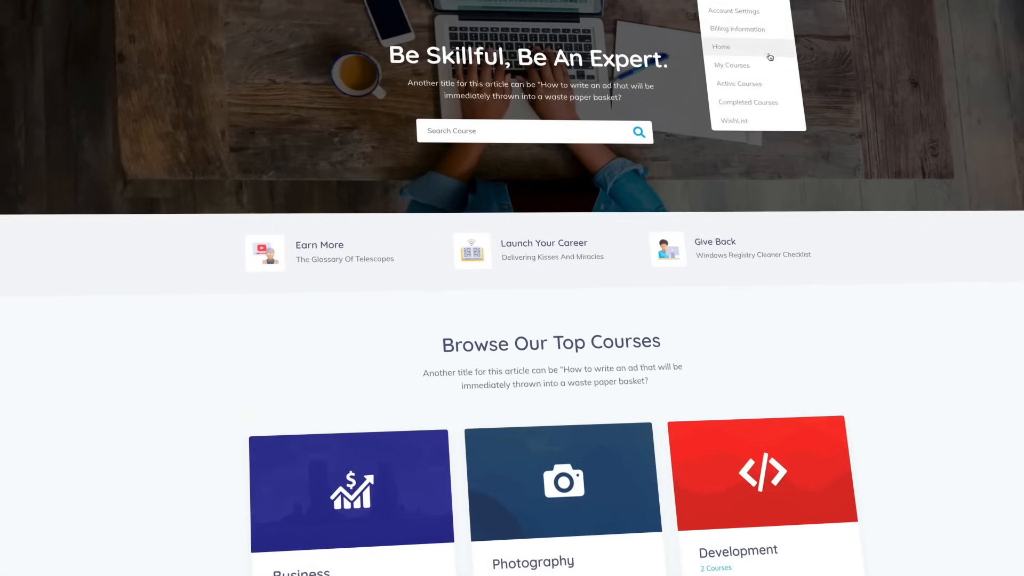
Show the student's enrolled courses, filter to Active Courses, and open Python Programming Tutorials
click(732, 65)
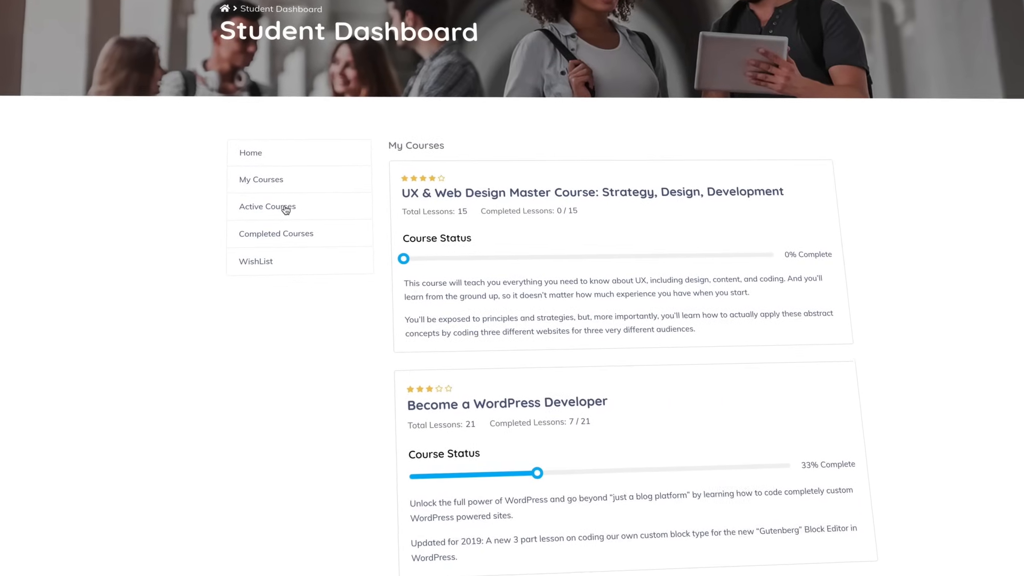
click(268, 206)
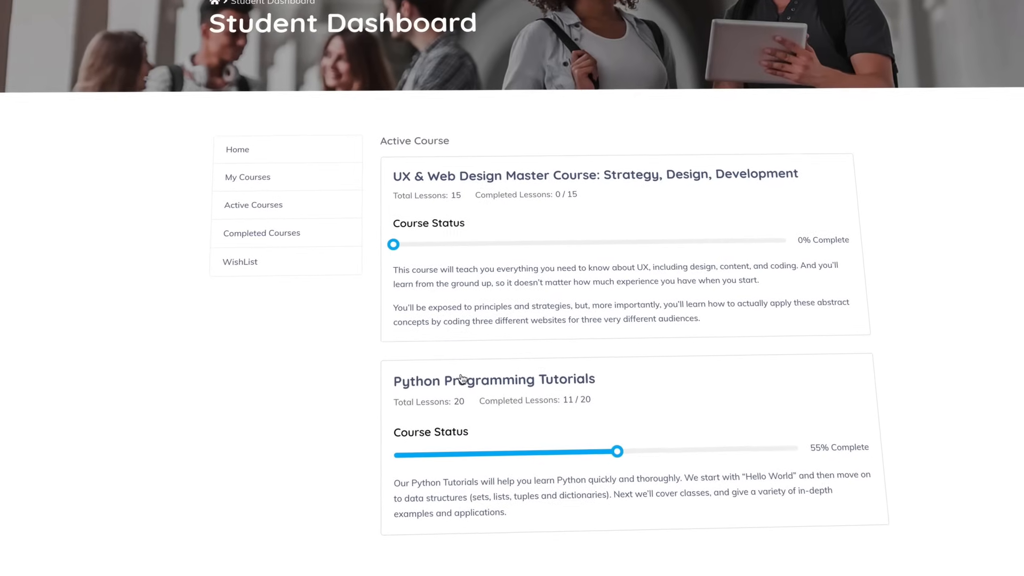
click(466, 379)
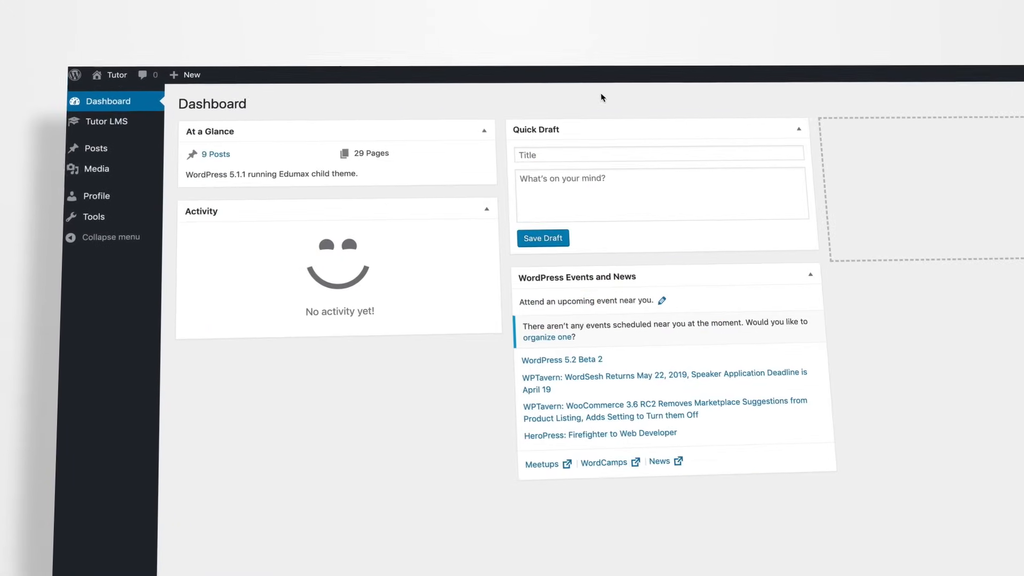
Open Tutor LMS Courses with the All filter to list all 17 courses
click(107, 121)
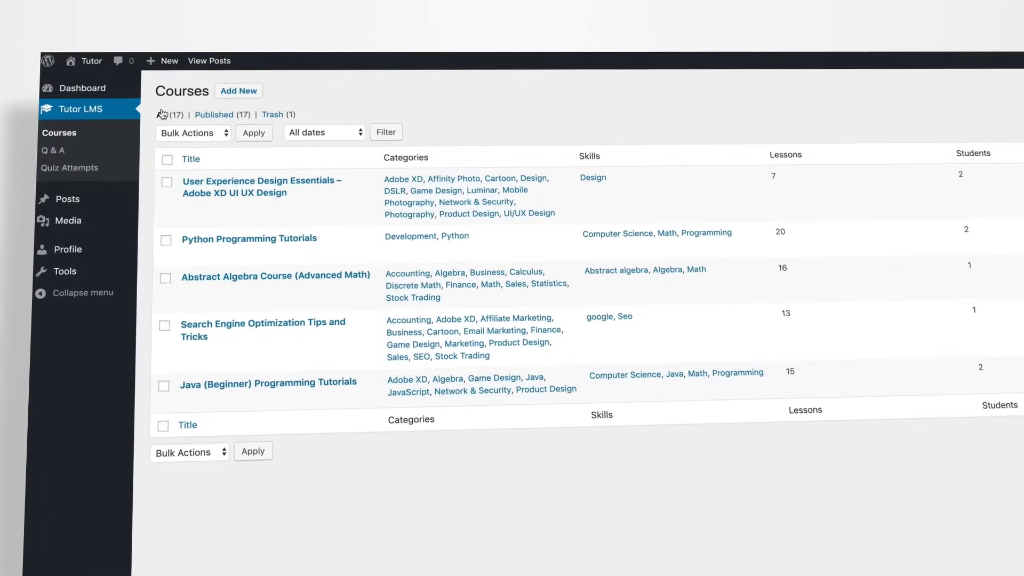
click(69, 167)
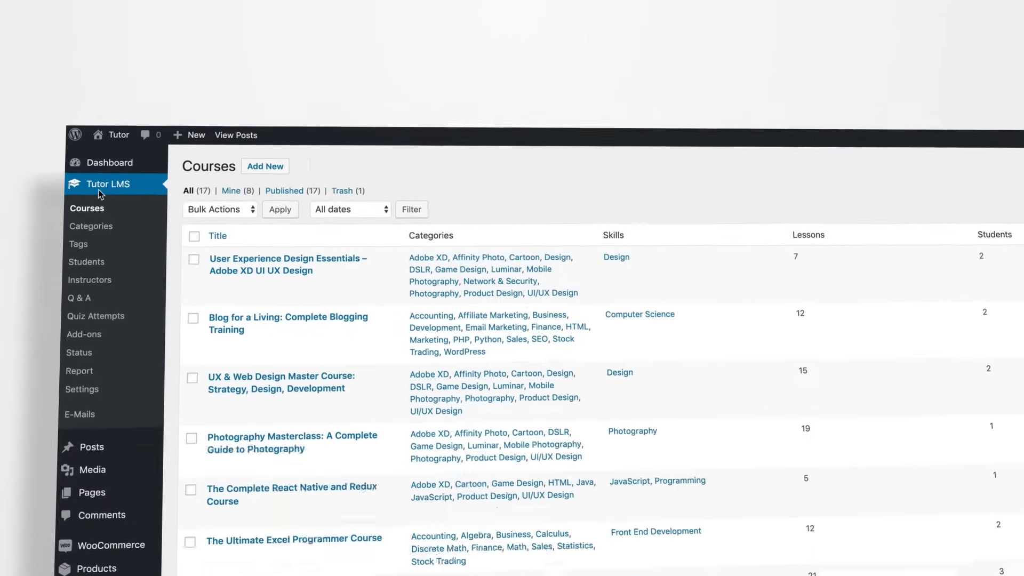
Turn on the Tutor Certificate add-on and view its certificate templates in Settings
click(84, 335)
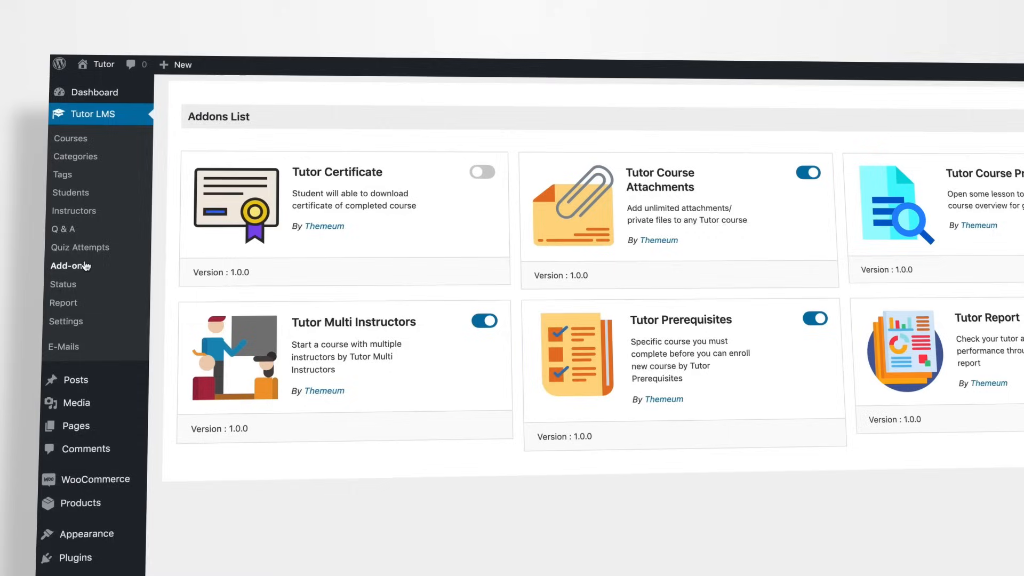
click(481, 171)
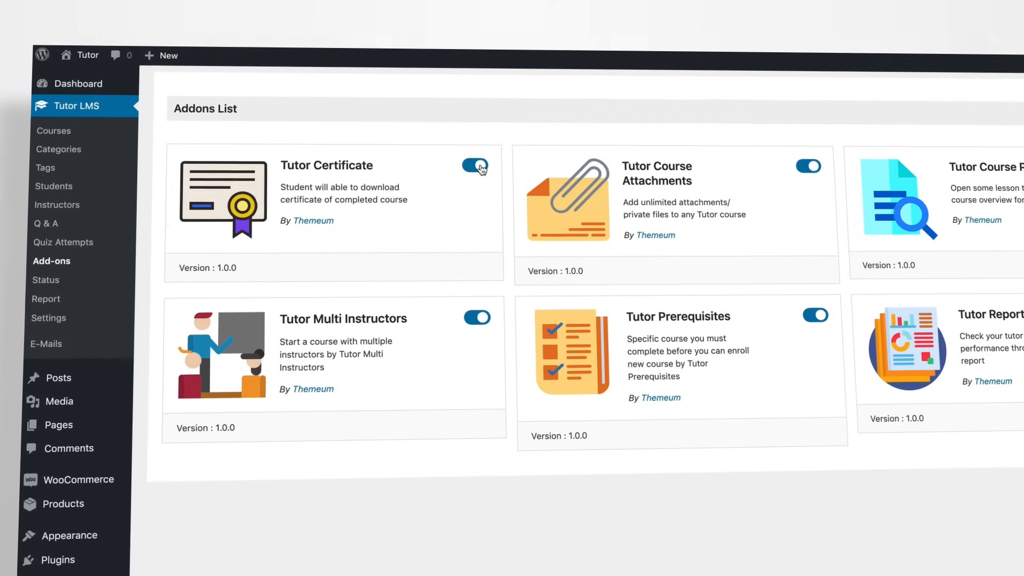
click(49, 318)
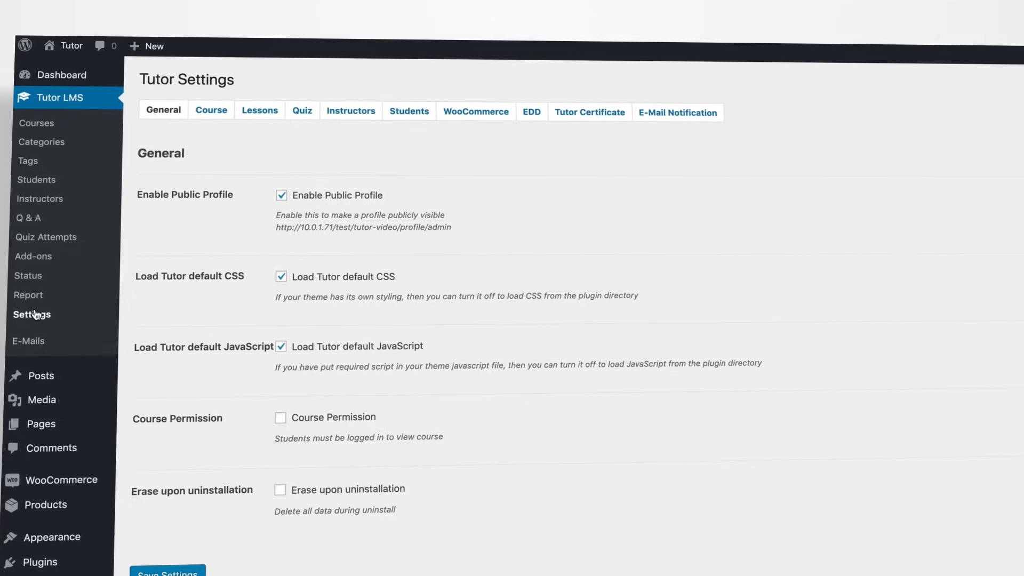
click(590, 112)
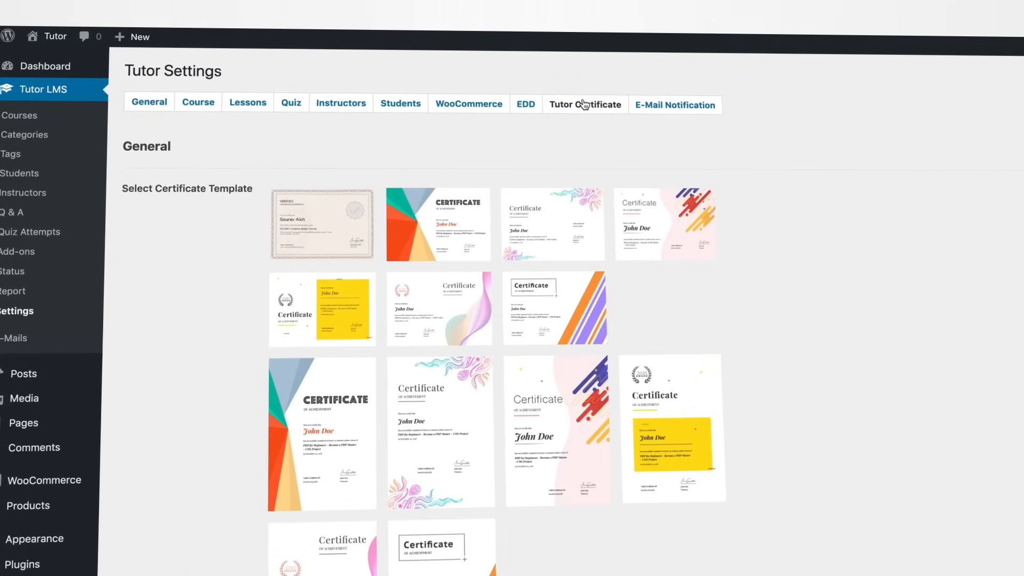
click(438, 224)
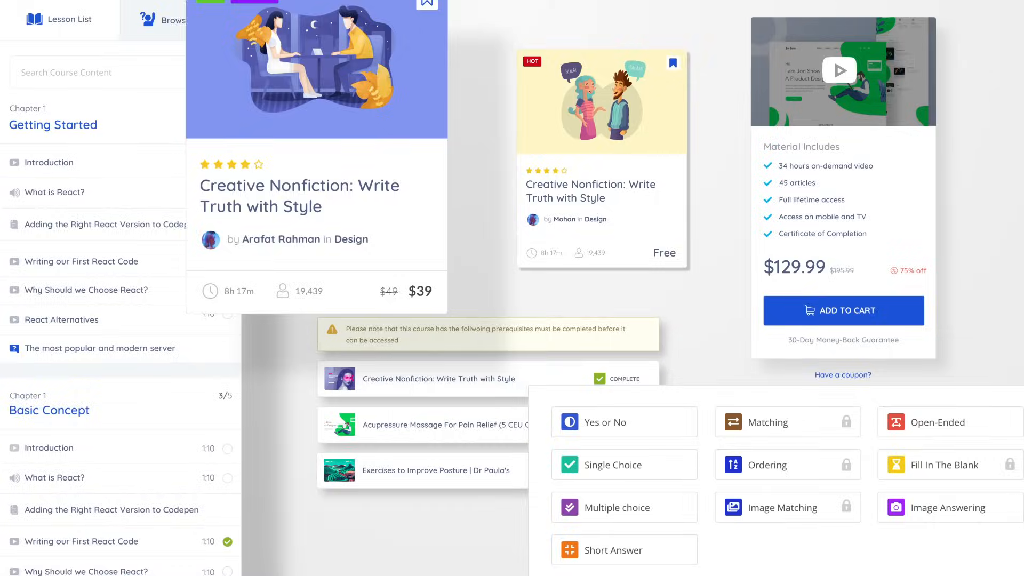
Scroll the course editor past its WooCommerce product link, then return to the courses list
scroll(down, 3)
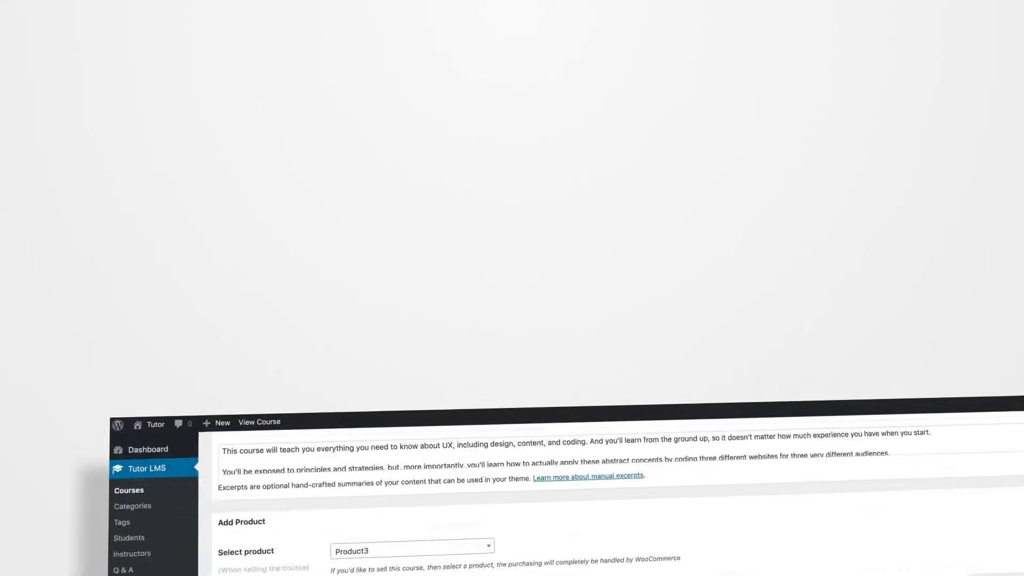
click(435, 367)
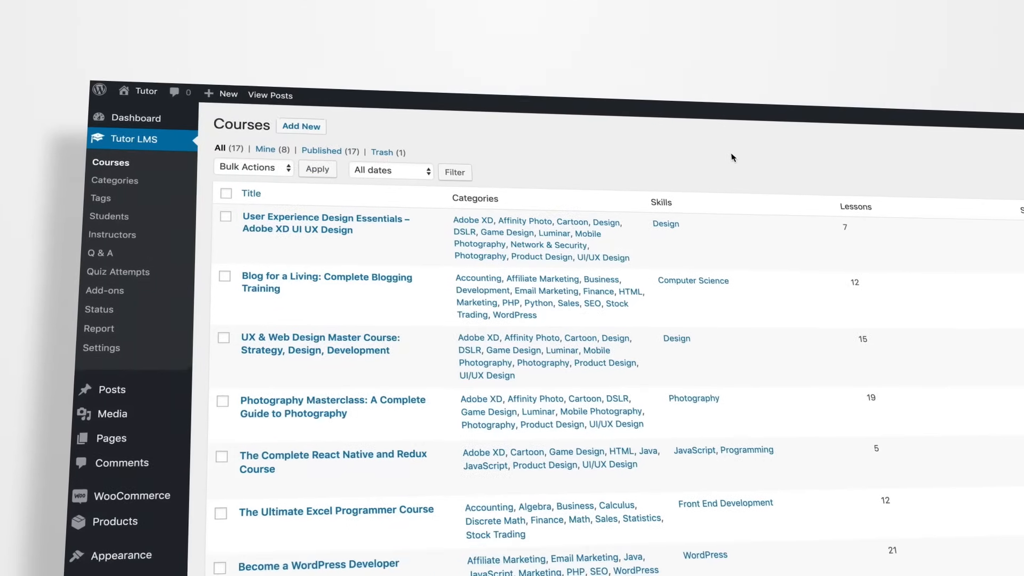
mouse_move(92, 291)
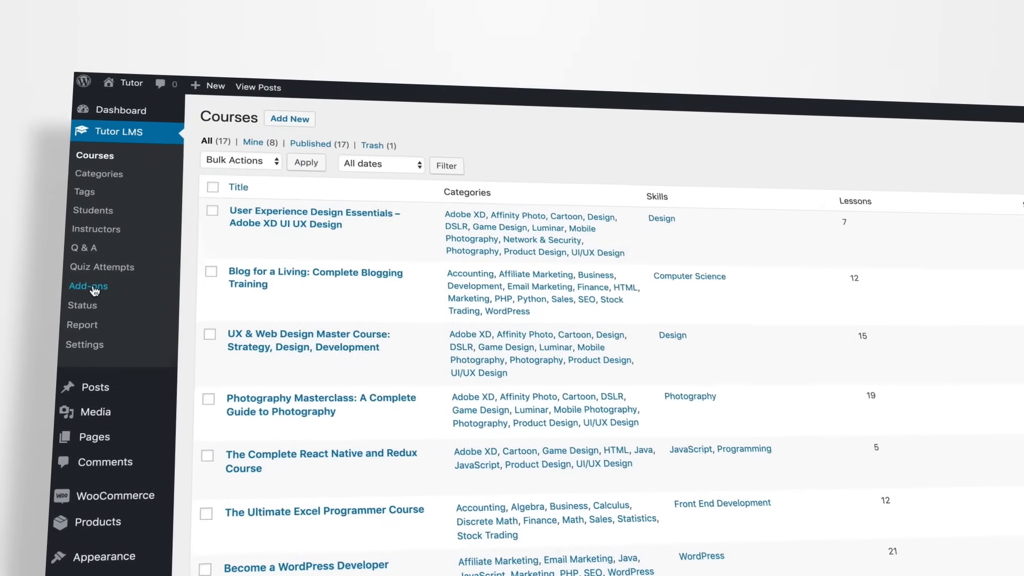
View the E-Mail Notification tab with student quiz and course completion e-mails enabled
click(88, 286)
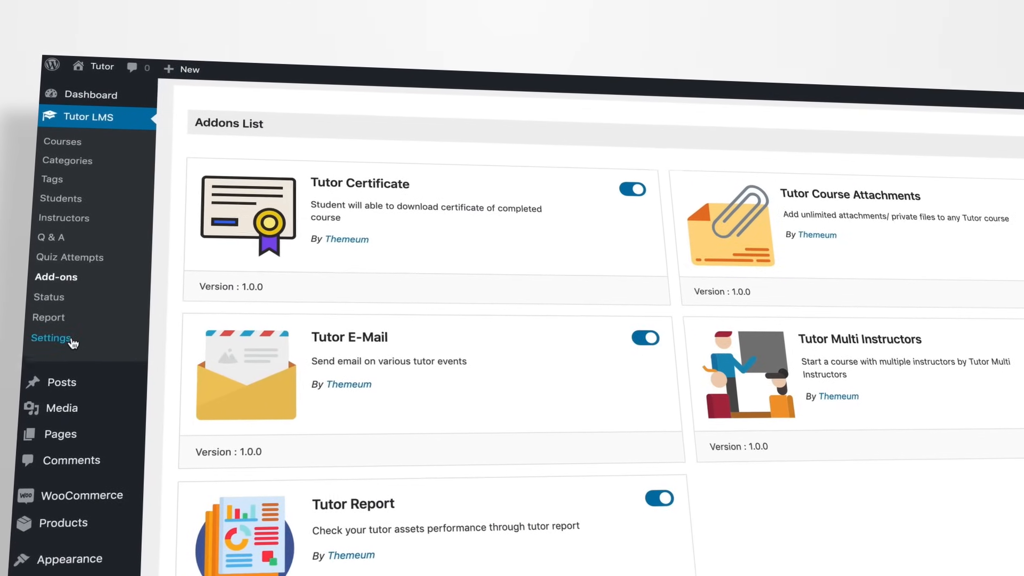
click(48, 338)
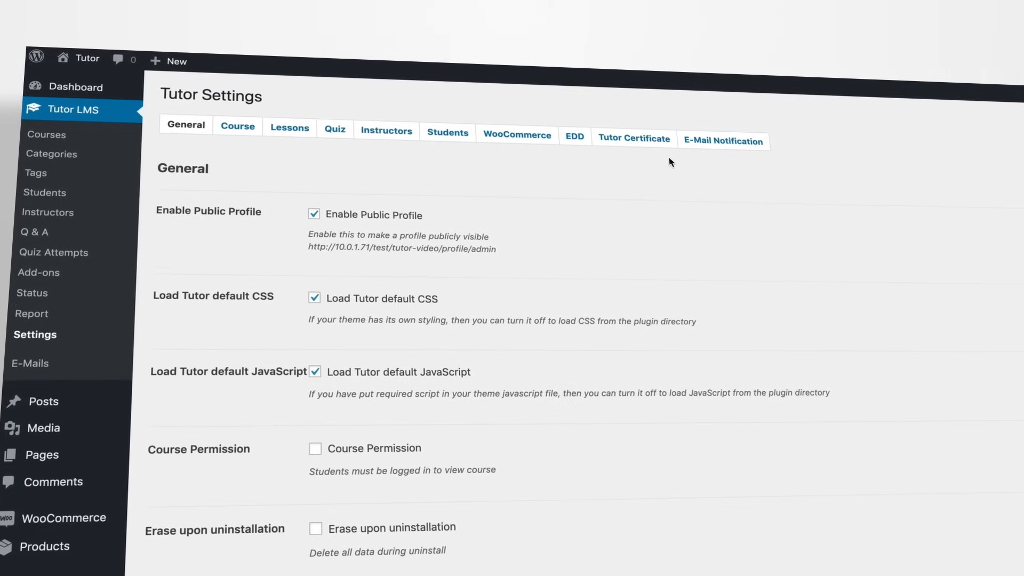
click(723, 141)
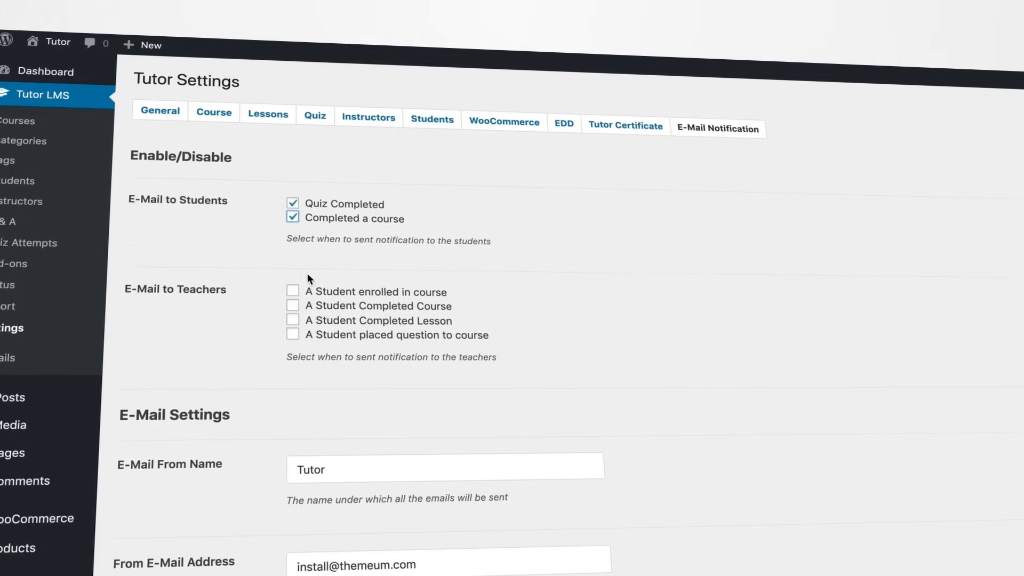
click(293, 291)
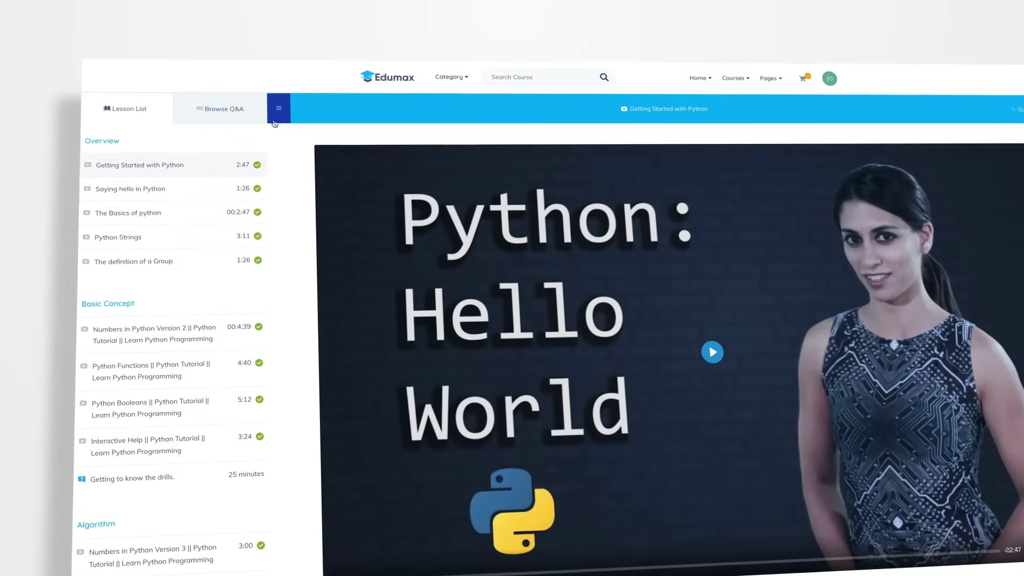
Start a 'Python Window' question in lesson Q&A and begin typing a five-star review
click(222, 109)
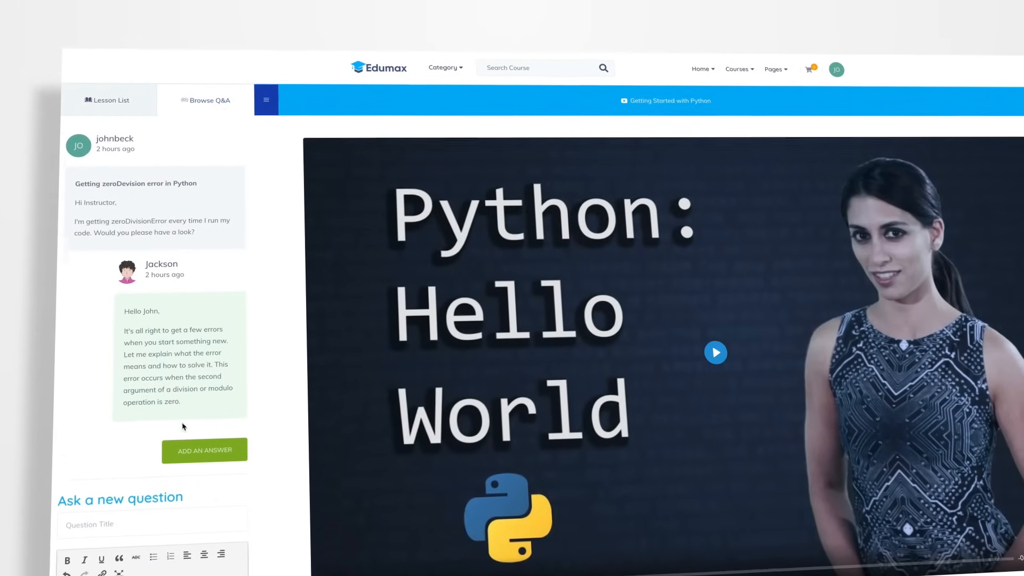
text(Python Window)
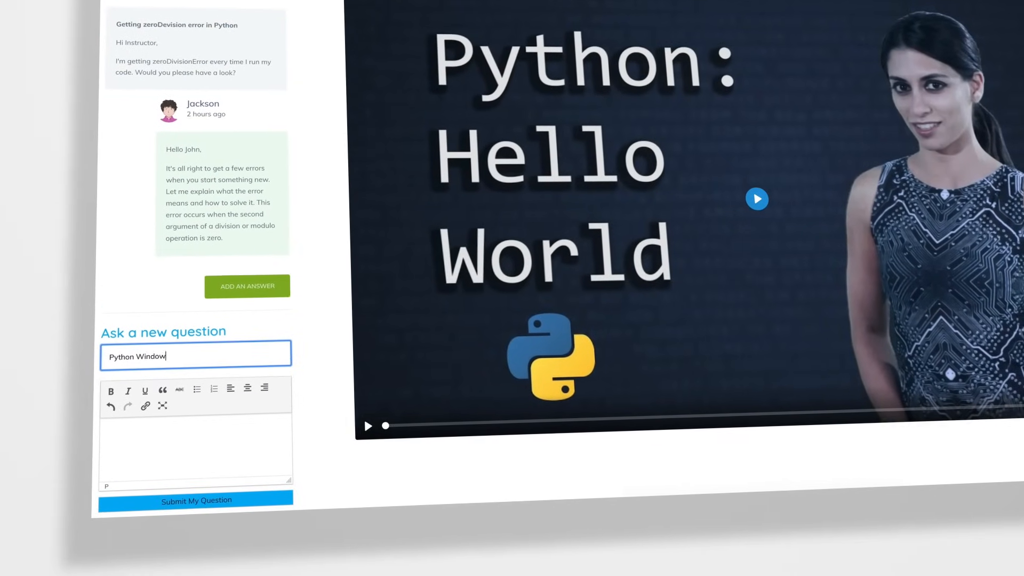
scroll(down, 3)
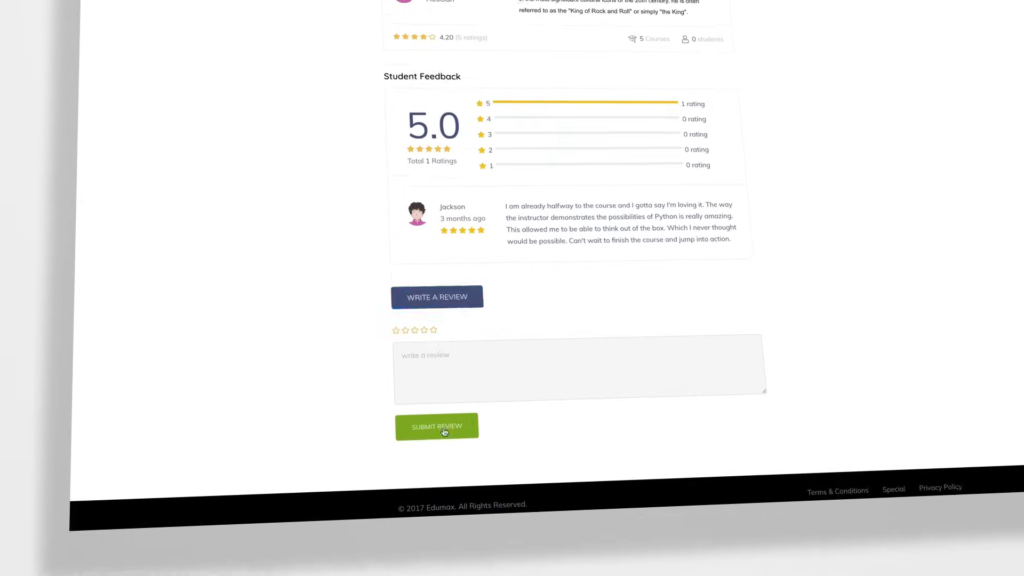
text(This has been a)
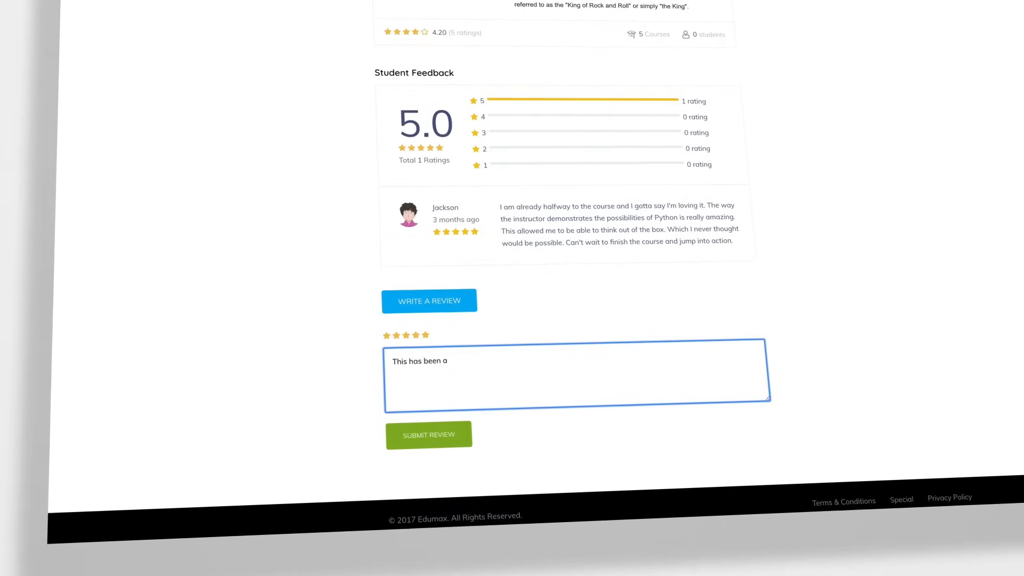